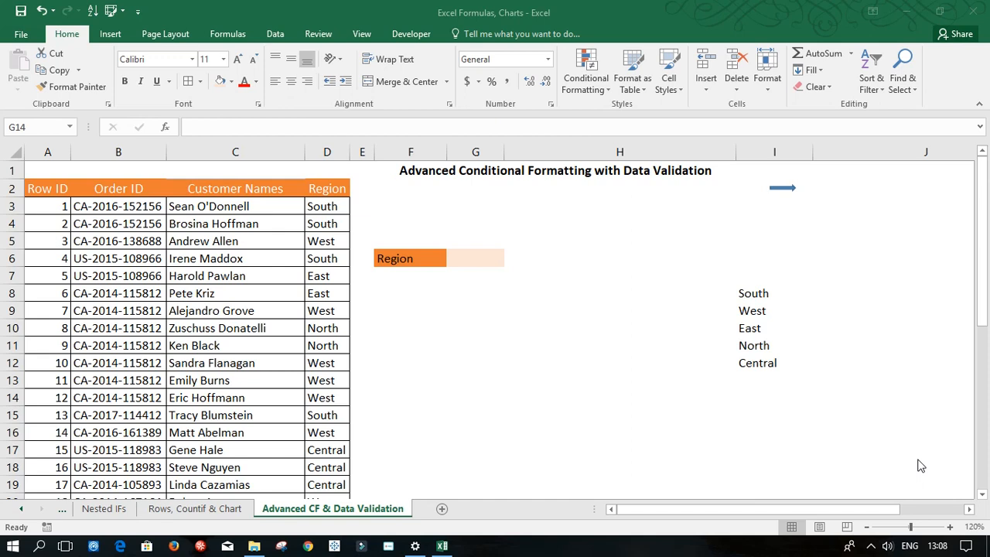
pyautogui.moveTo(818, 380)
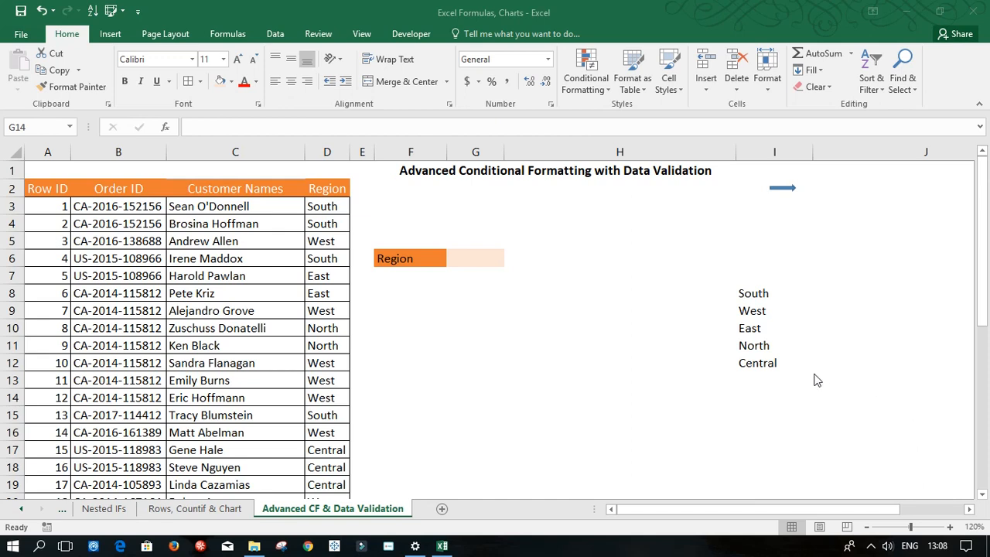
pyautogui.moveTo(671, 429)
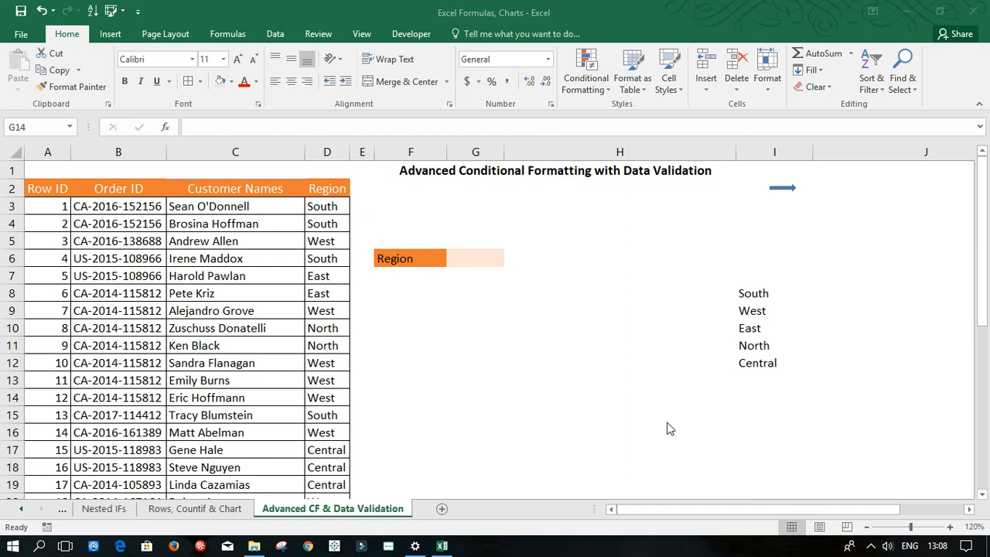
# Select the order table's data range from A3 through D37.
pyautogui.click(209, 293)
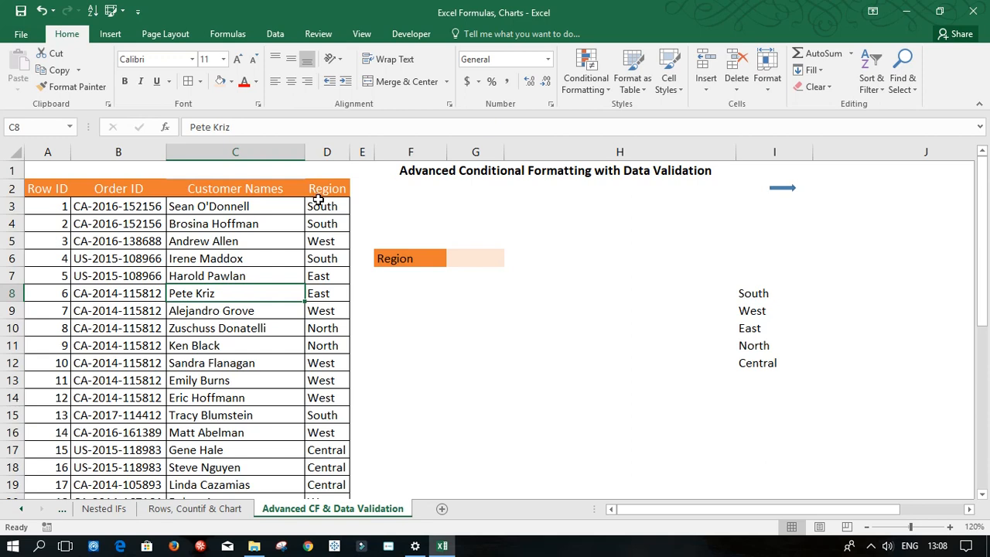
pyautogui.moveTo(321, 324)
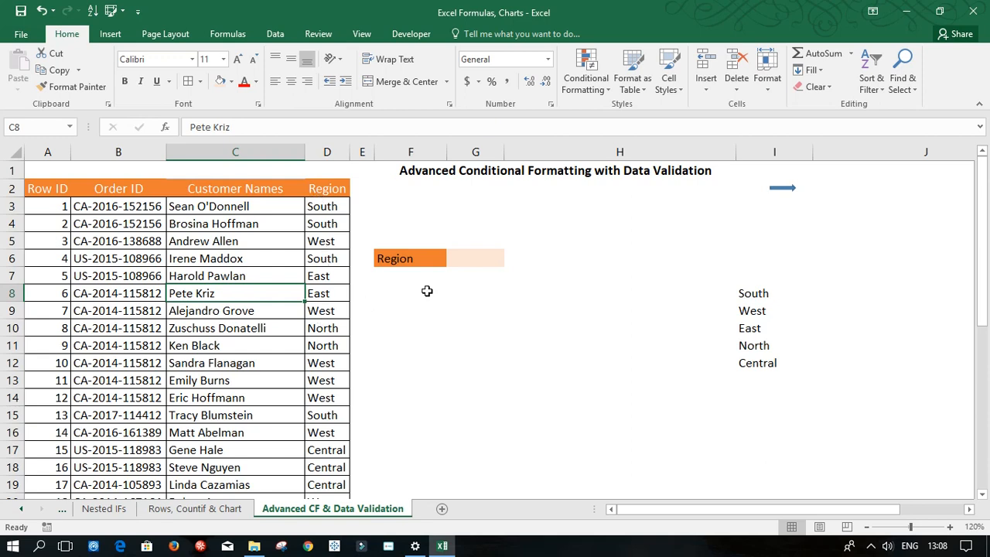
pyautogui.moveTo(118, 215)
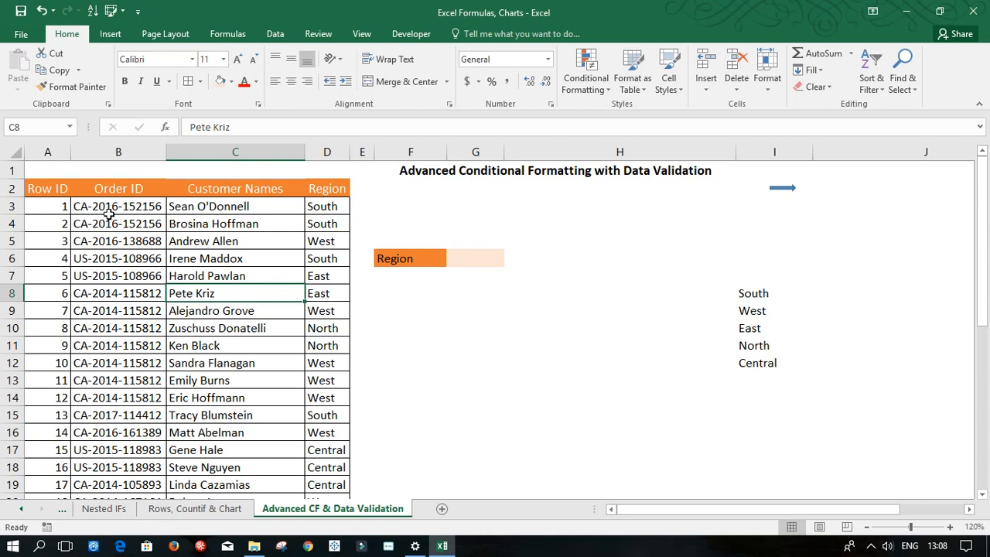
pyautogui.moveTo(443, 269)
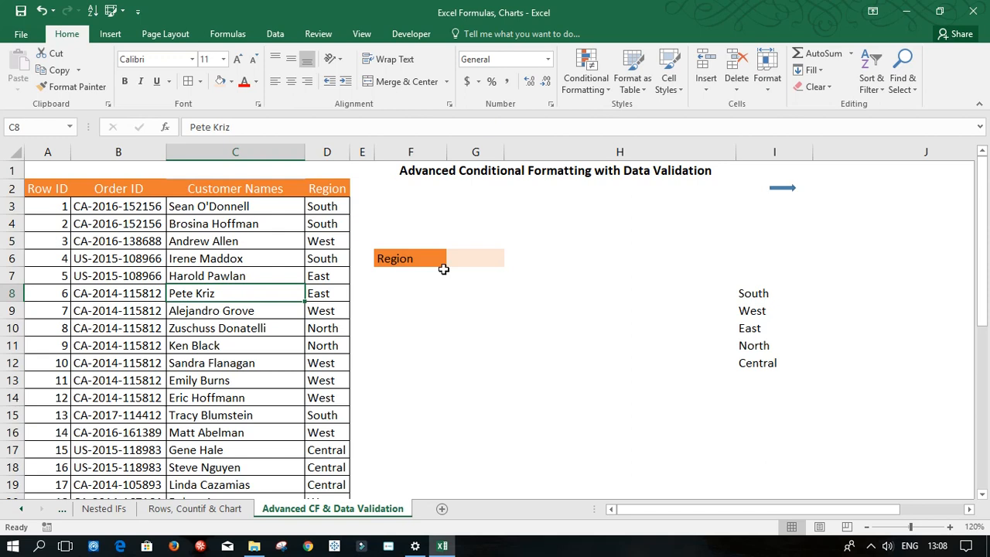
pyautogui.moveTo(491, 258)
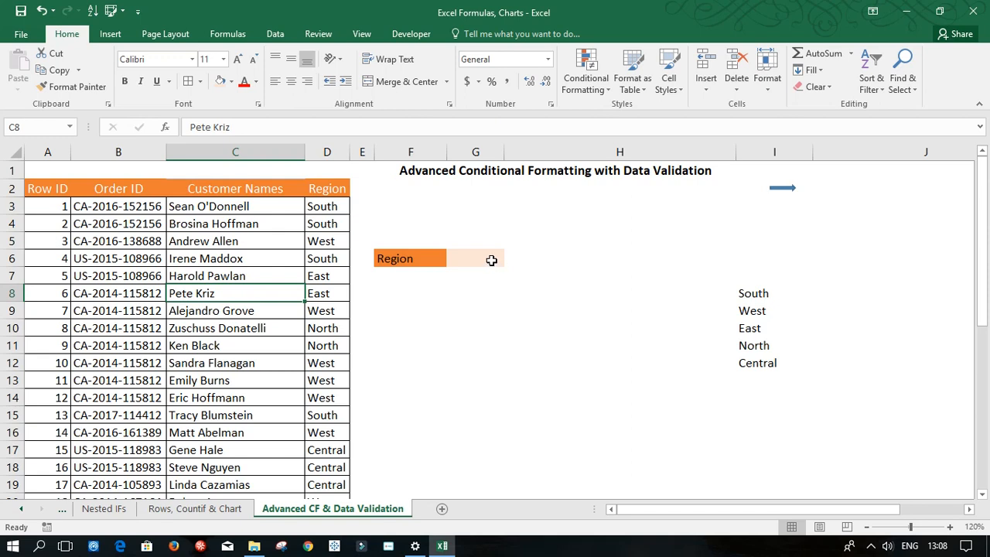
pyautogui.moveTo(455, 266)
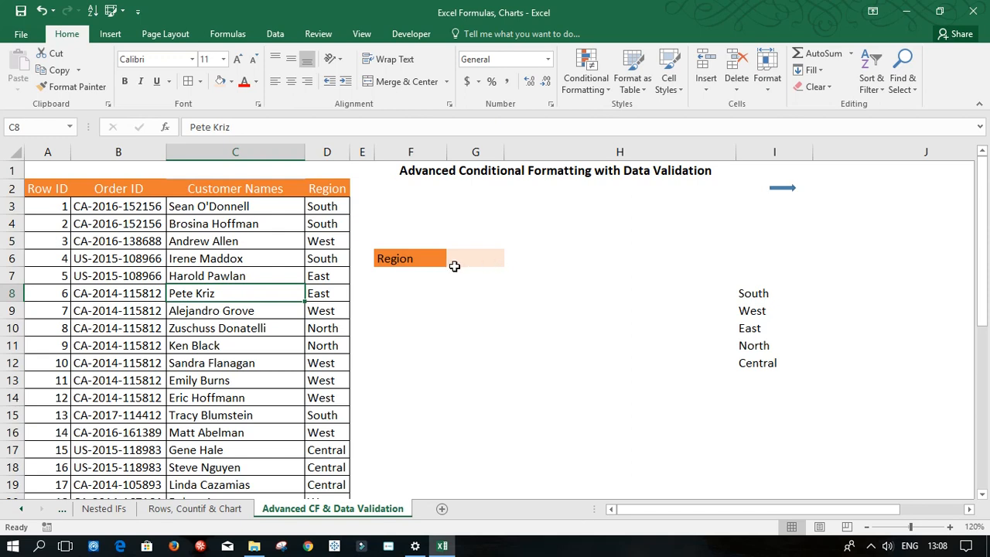
pyautogui.moveTo(159, 279)
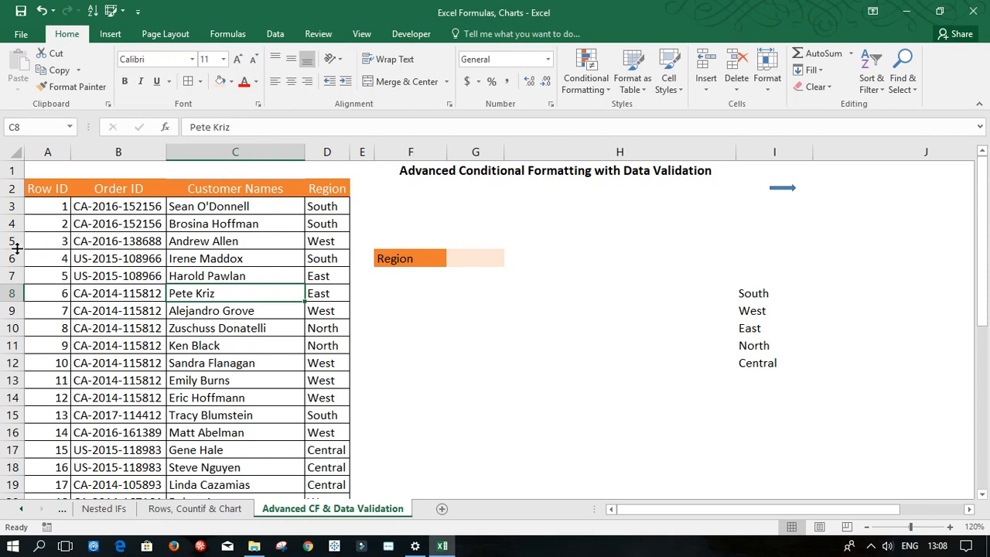
pyautogui.moveTo(195, 440)
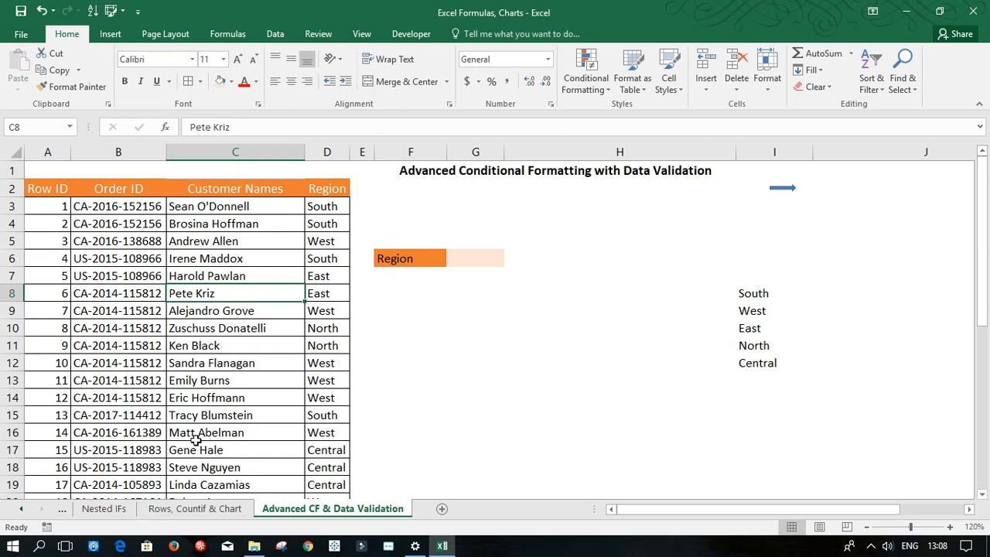
pyautogui.click(475, 258)
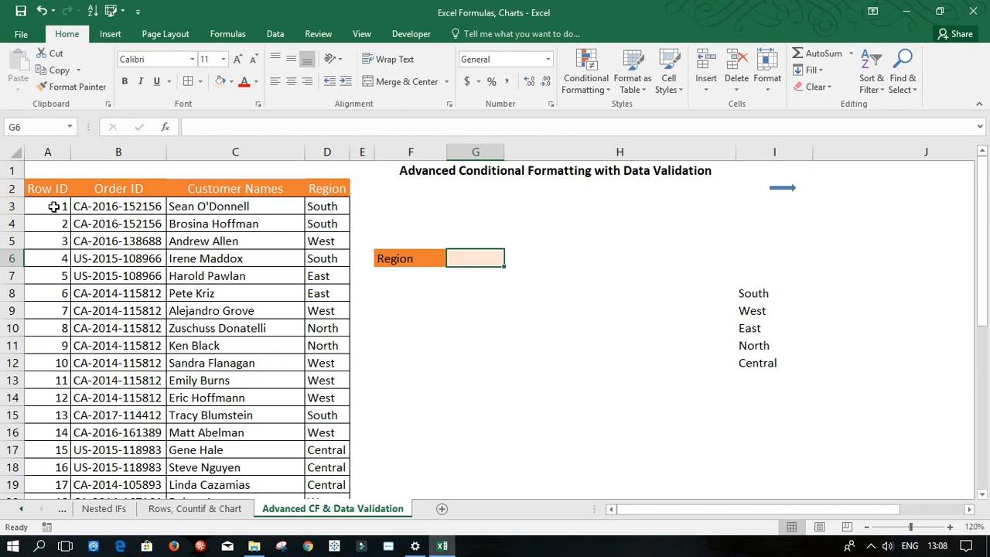
pyautogui.click(47, 206)
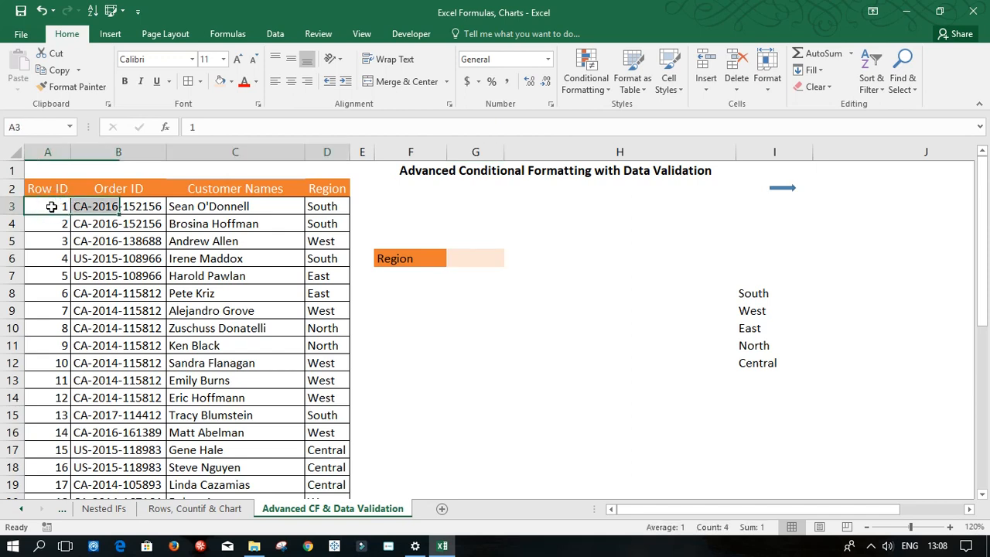
pyautogui.scroll(-3)
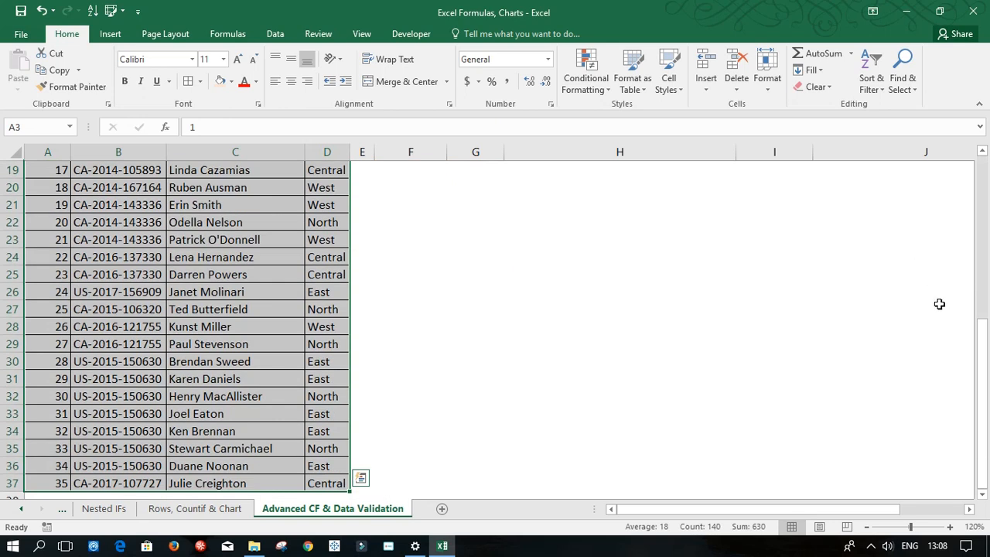
pyautogui.scroll(3)
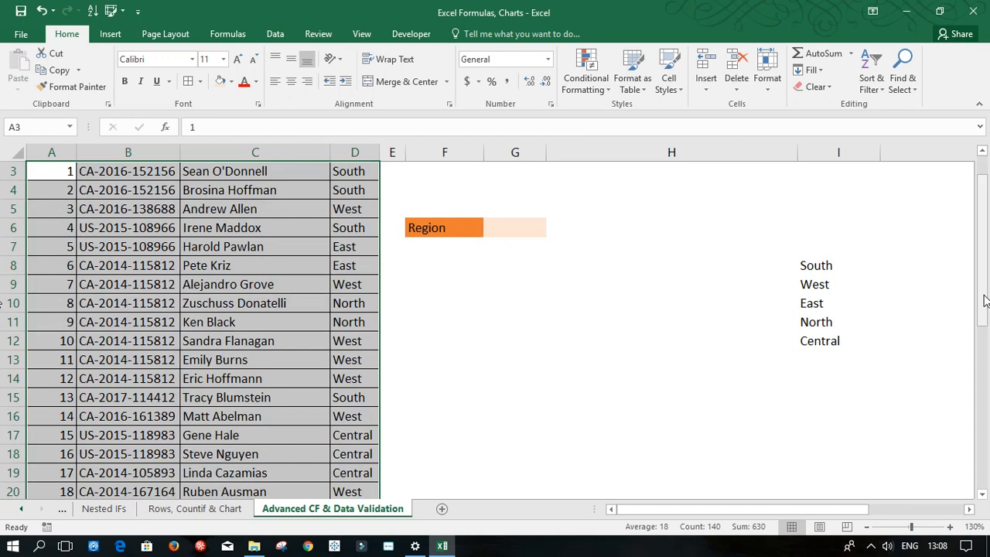
pyautogui.scroll(3)
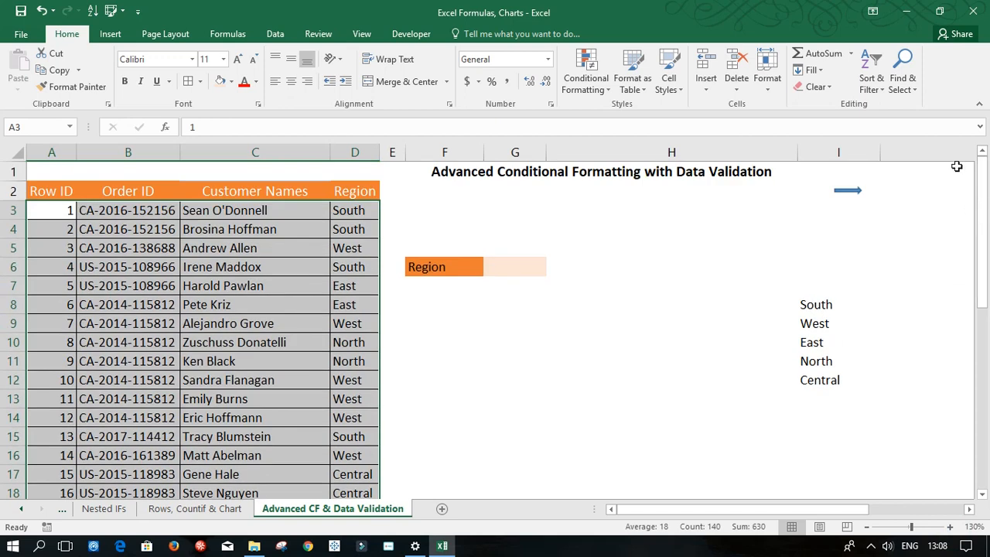
pyautogui.moveTo(8, 68)
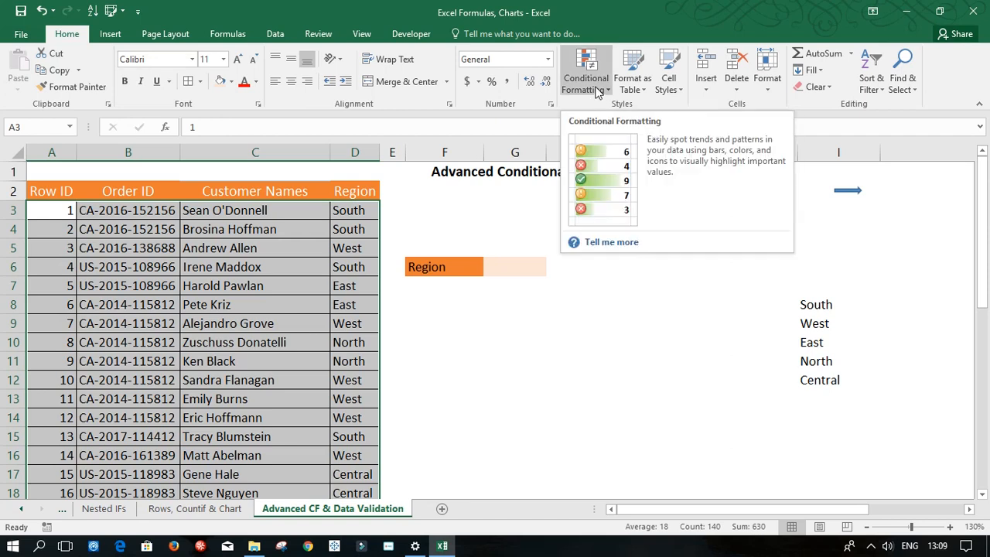
# Start a New Rule of type 'Use a formula to determine which cells to format'.
pyautogui.click(585, 69)
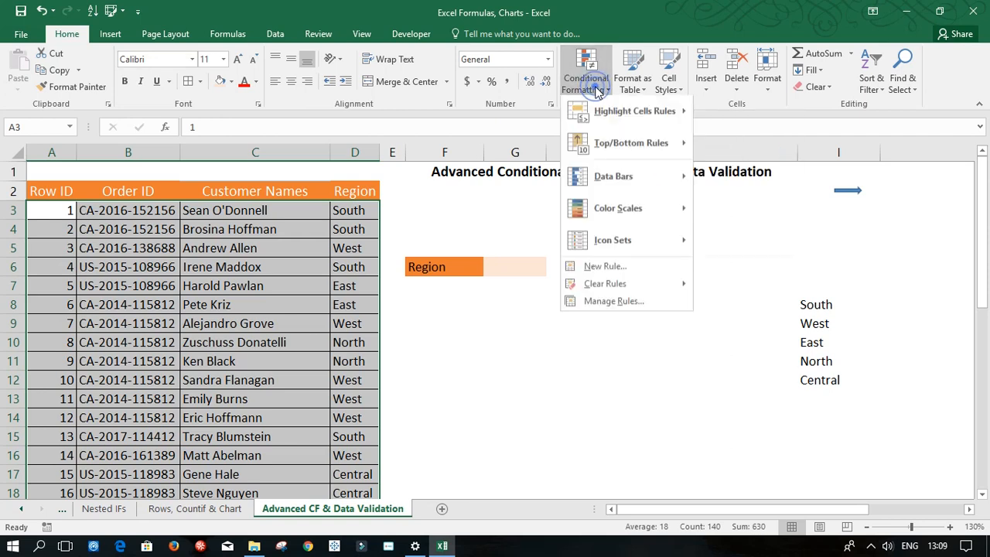
pyautogui.moveTo(613, 240)
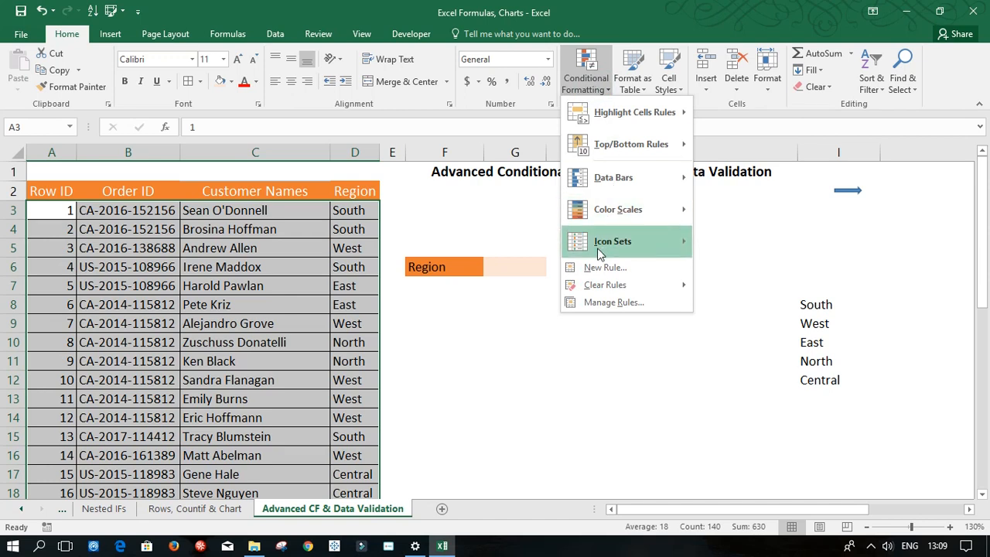
pyautogui.click(604, 267)
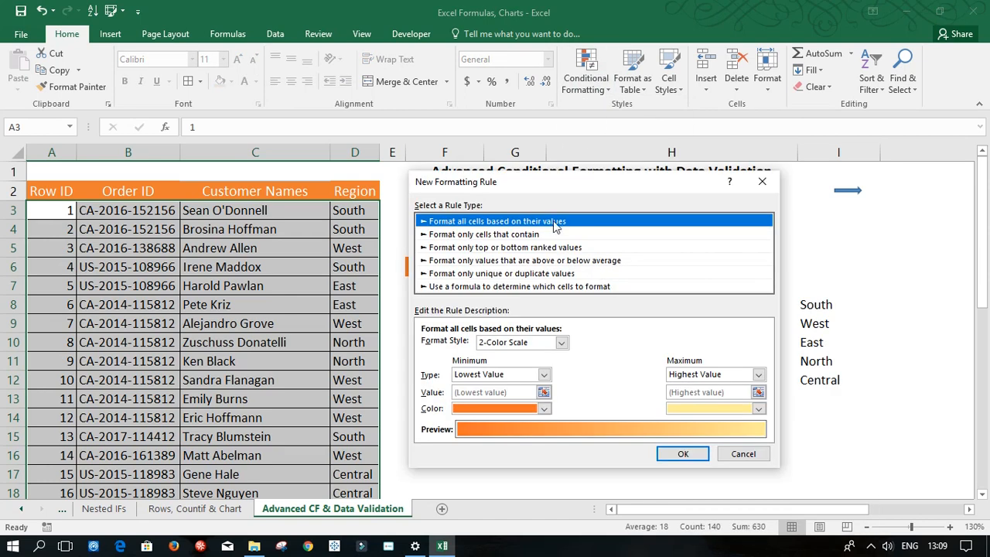
pyautogui.moveTo(460, 298)
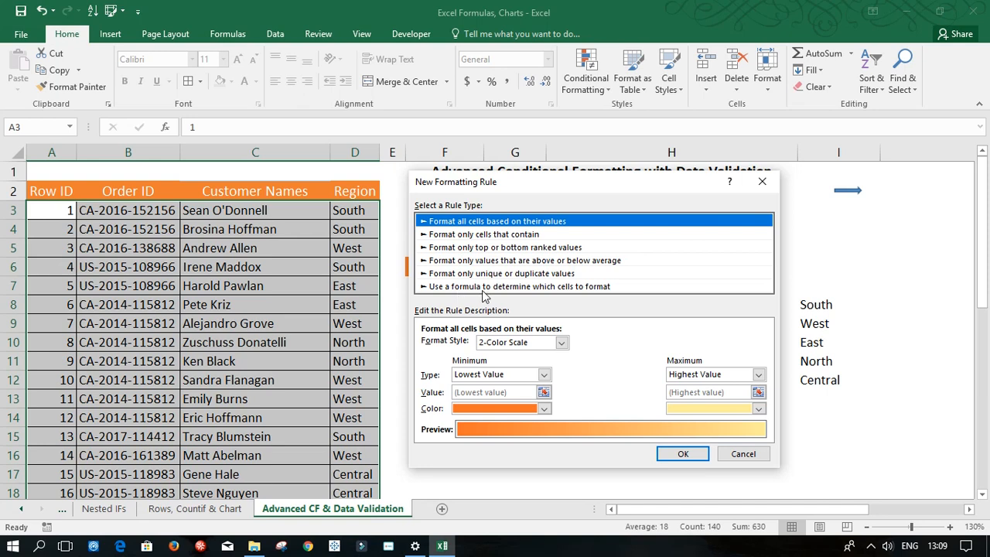
pyautogui.moveTo(574, 293)
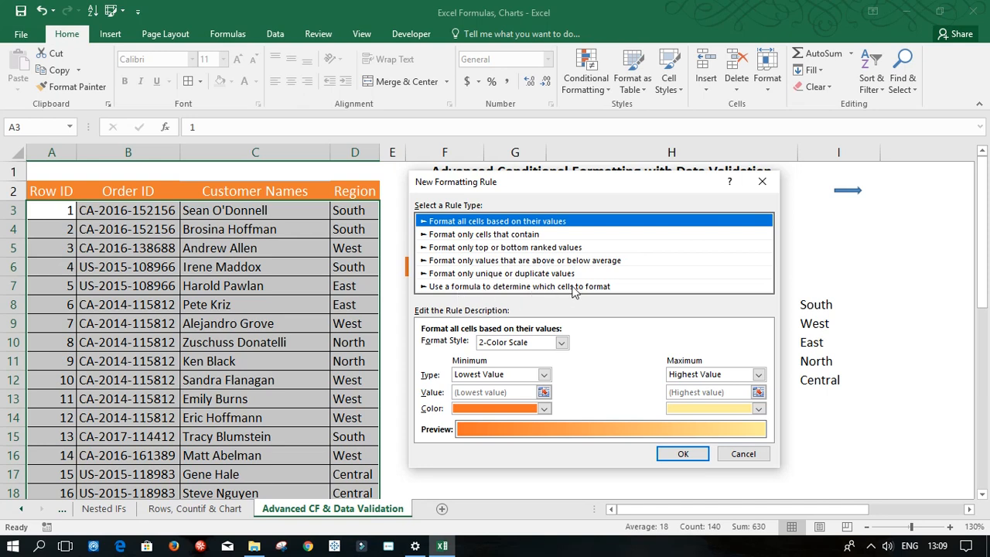
pyautogui.click(516, 287)
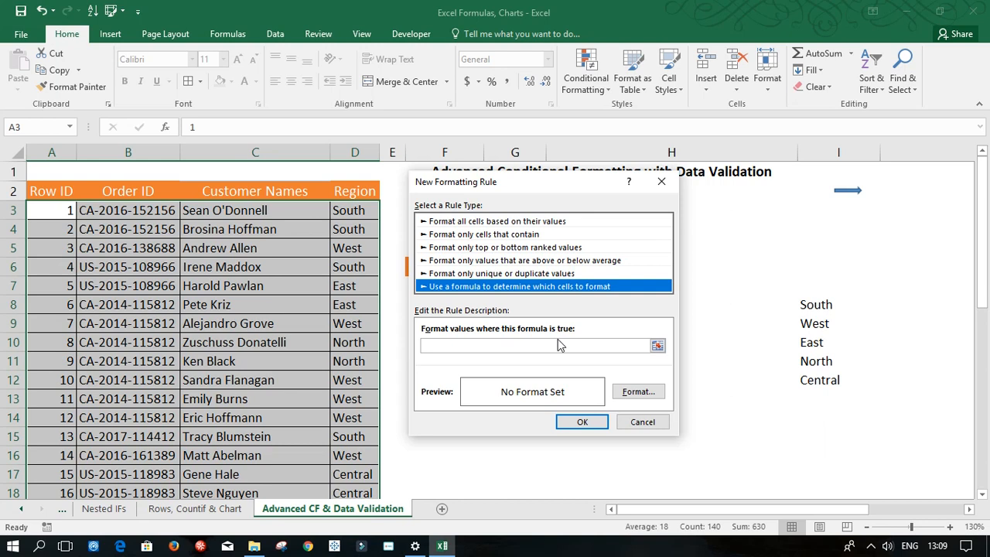
pyautogui.click(542, 345)
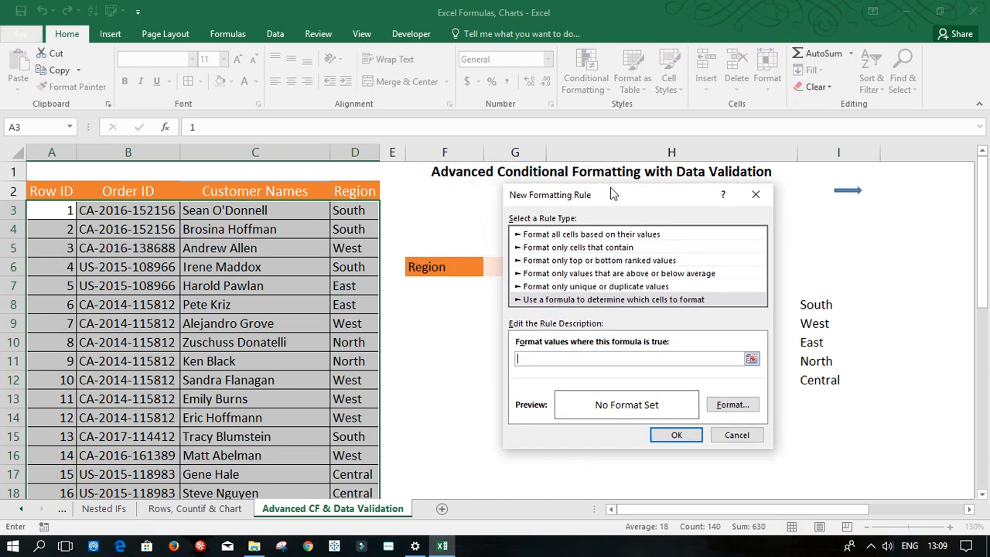
pyautogui.moveTo(600, 224)
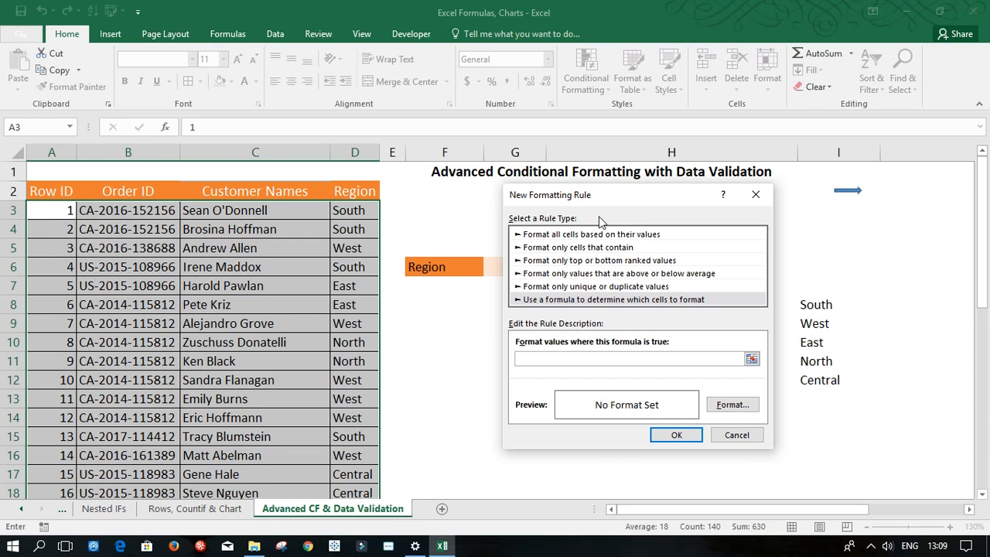
# Enter the rule formula =$D3=$G$6, referencing D3 and the Region cell G6.
pyautogui.write('=$D3')
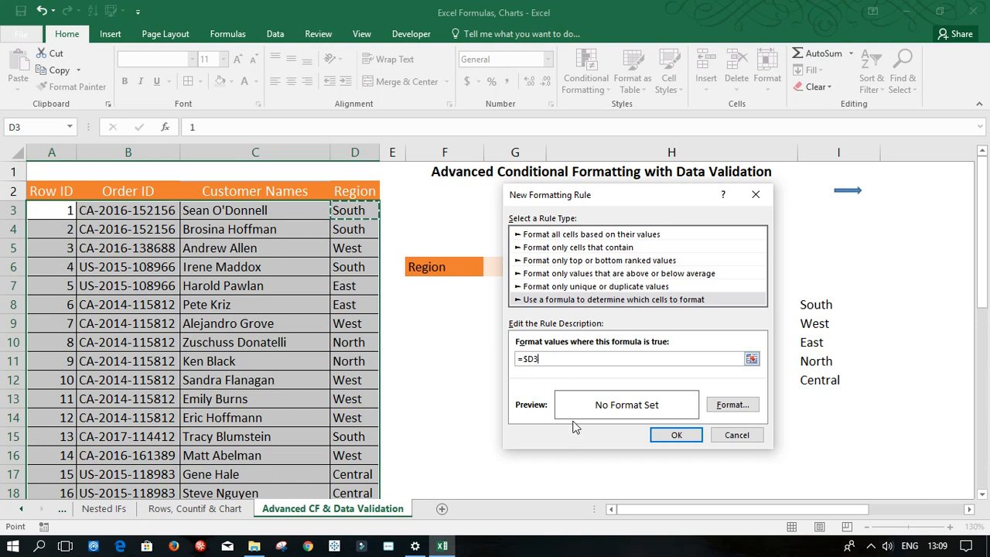
pyautogui.write('=')
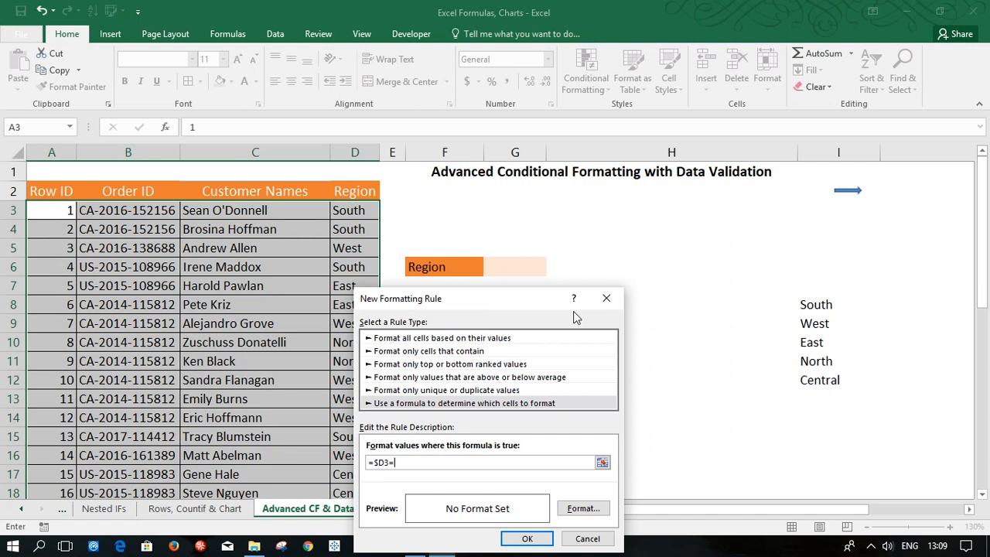
pyautogui.click(515, 267)
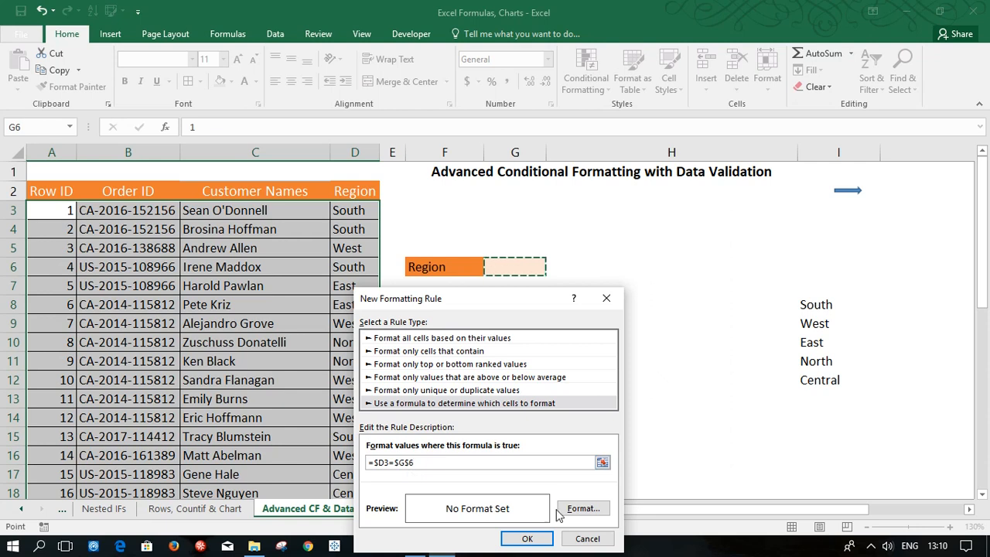
# Set the rule's format to bold font with a light peach fill.
pyautogui.click(583, 509)
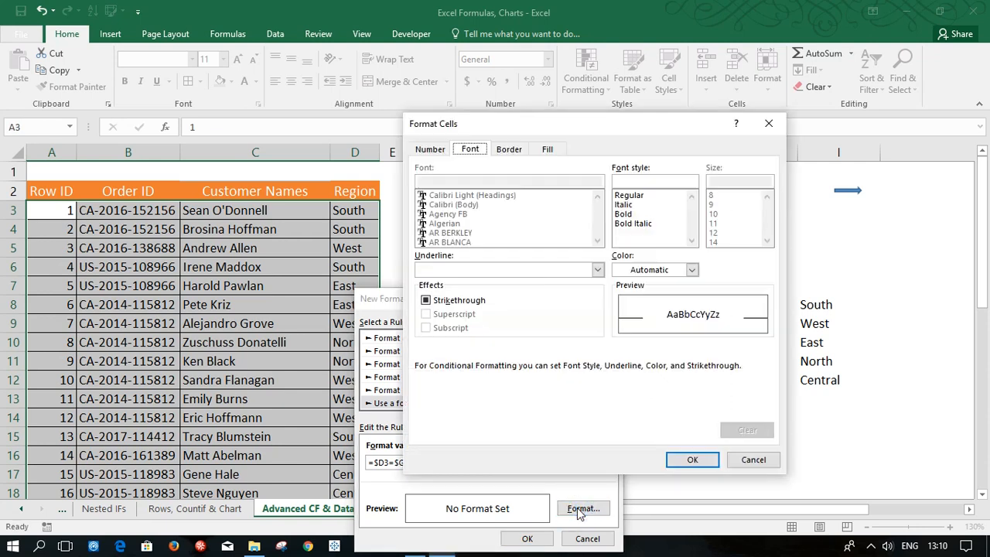
pyautogui.moveTo(467, 160)
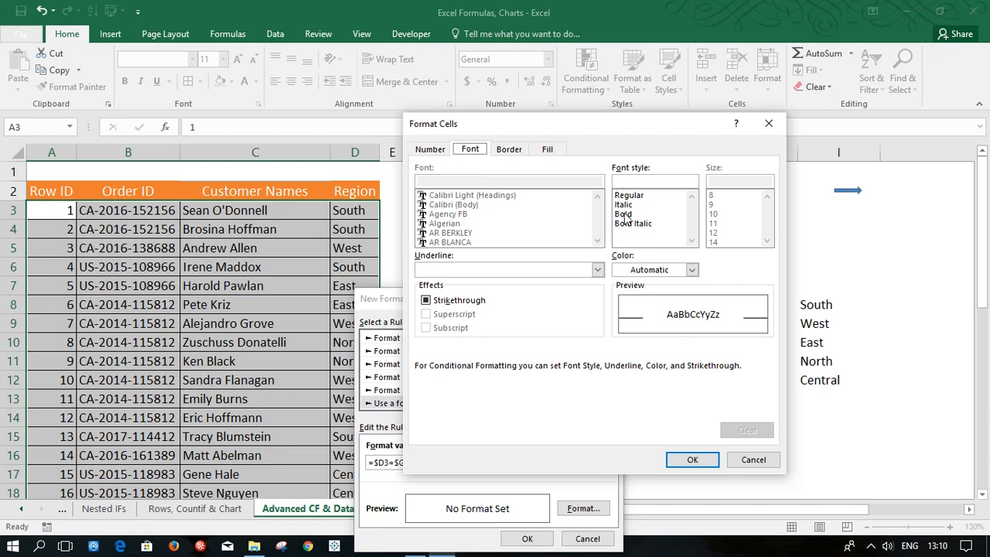
pyautogui.click(547, 148)
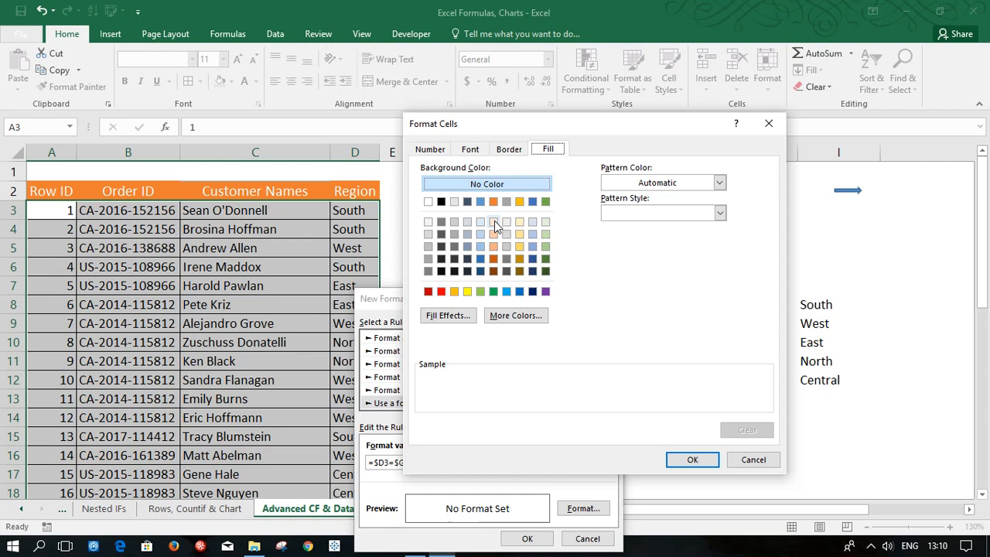
pyautogui.click(494, 222)
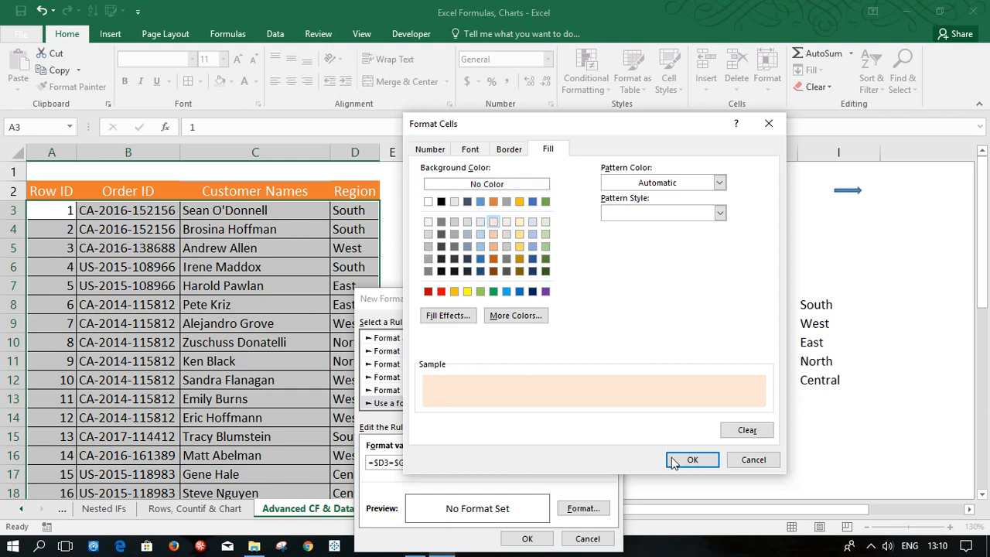
# Confirm the bold peach format and save the =$D3=$G$6 rule.
pyautogui.click(693, 460)
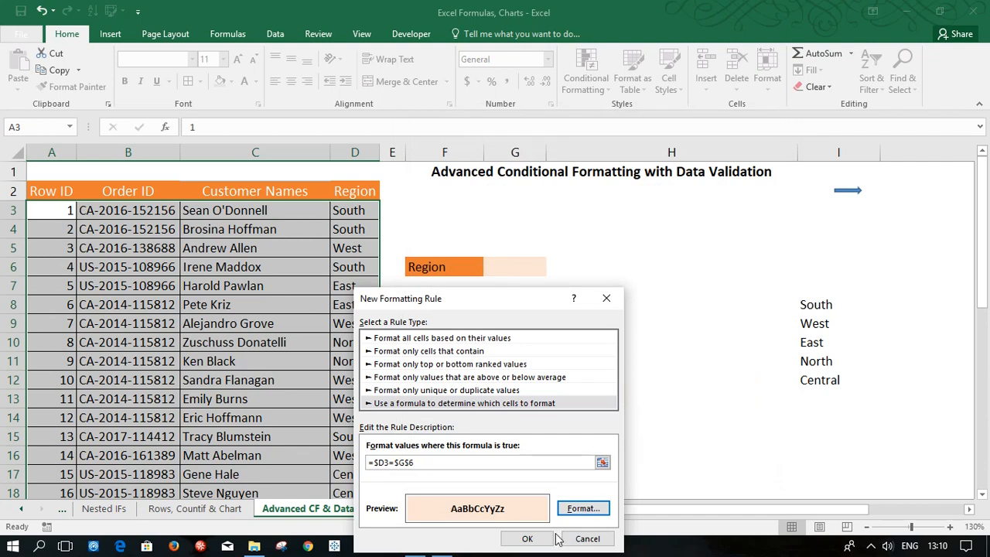
pyautogui.click(526, 539)
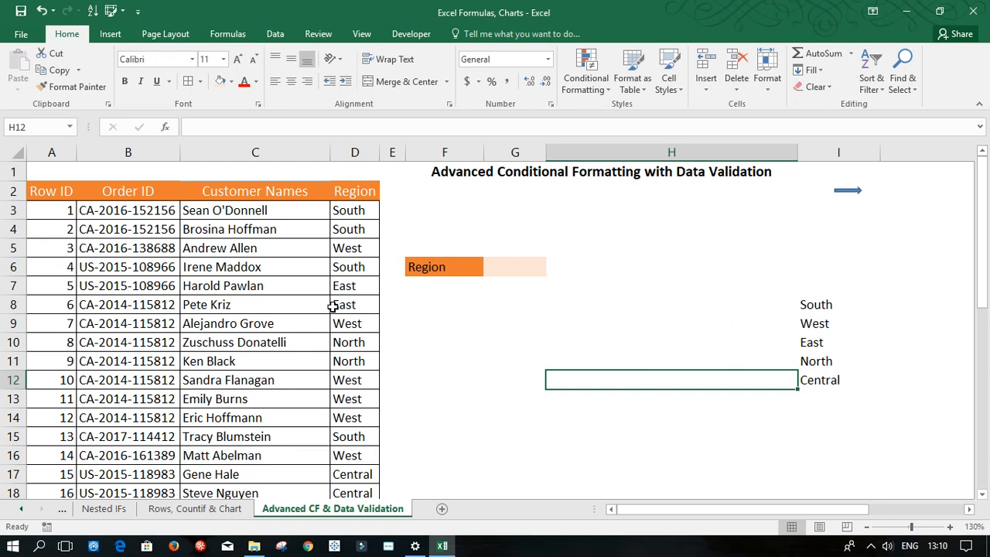
pyautogui.moveTo(678, 184)
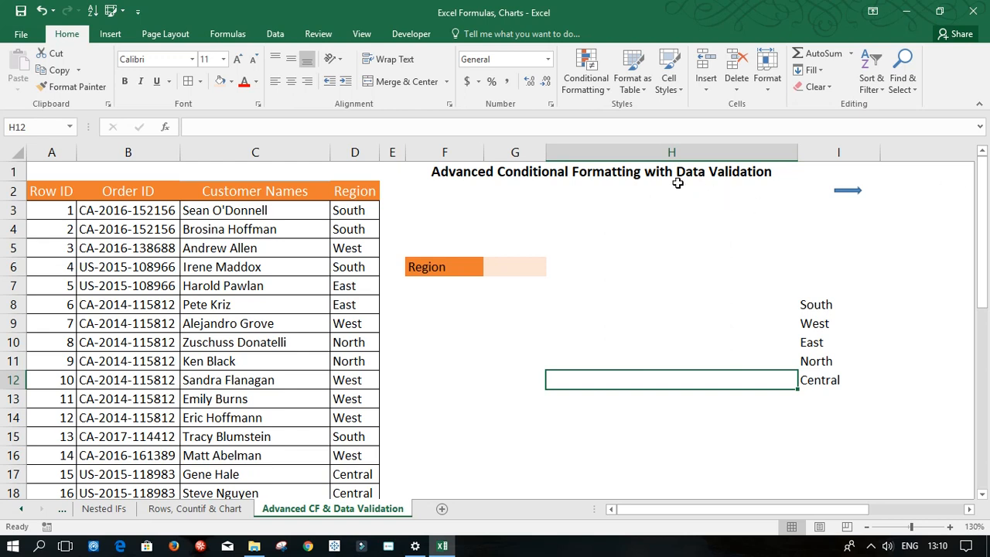
pyautogui.moveTo(682, 203)
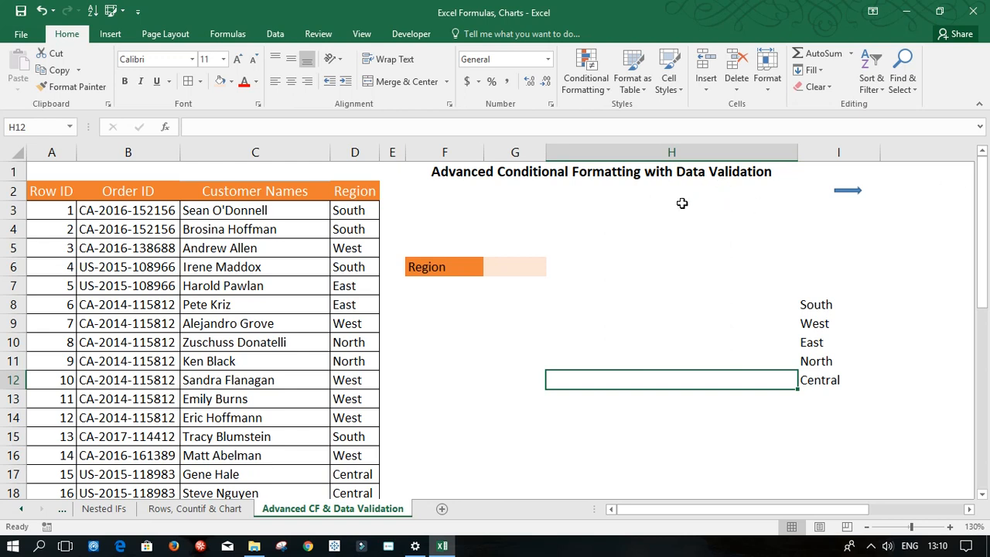
pyautogui.moveTo(505, 266)
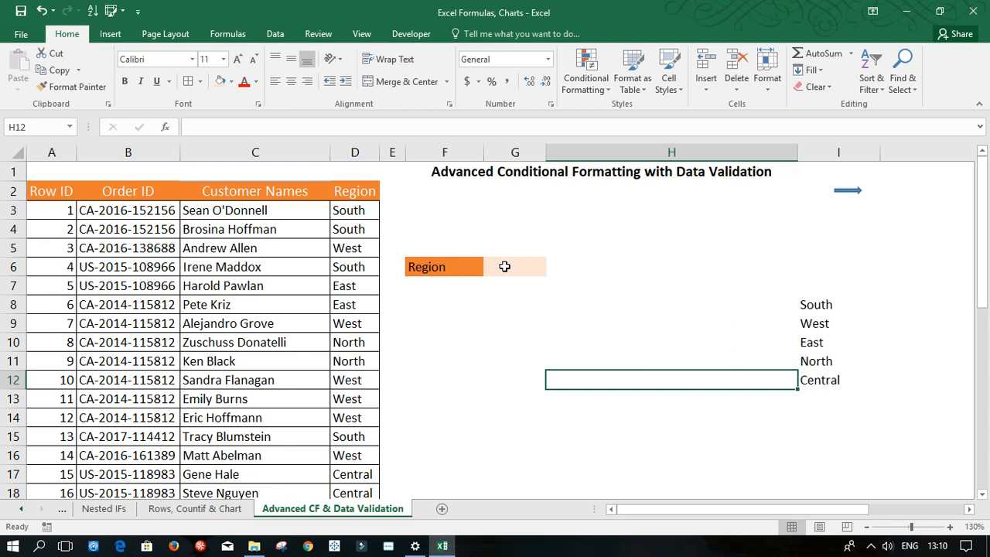
# Give G6 List data validation sourced from =$I$8:$I$12.
pyautogui.click(514, 266)
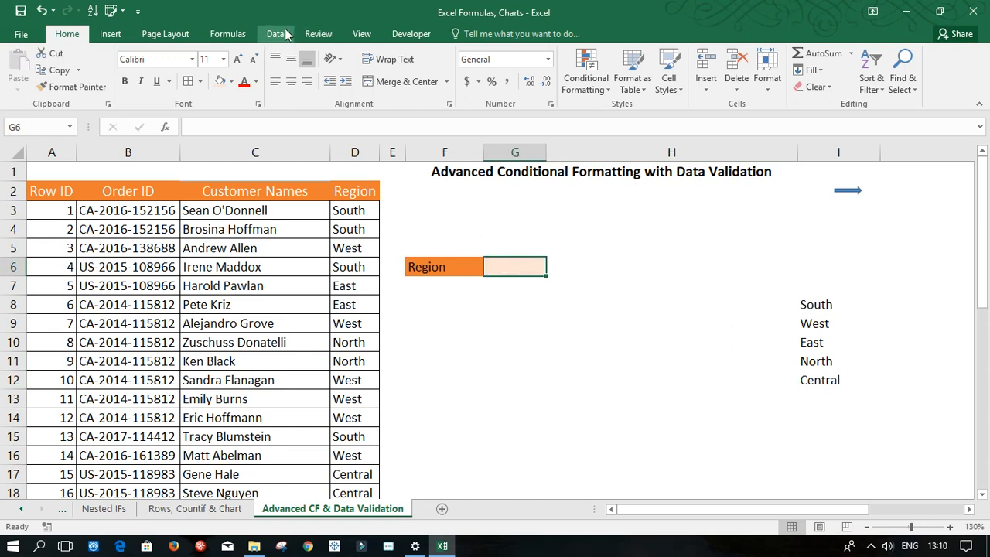
pyautogui.click(275, 33)
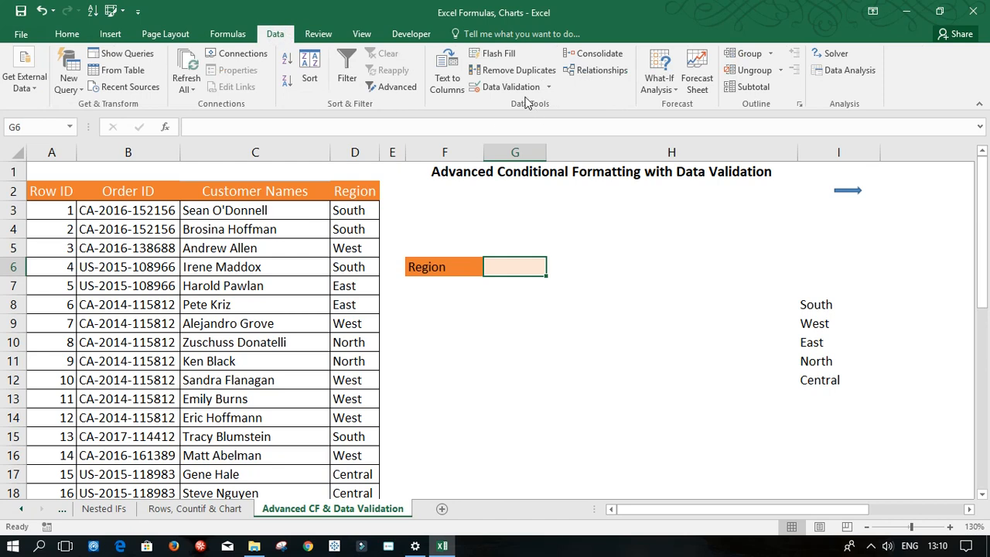
pyautogui.click(509, 87)
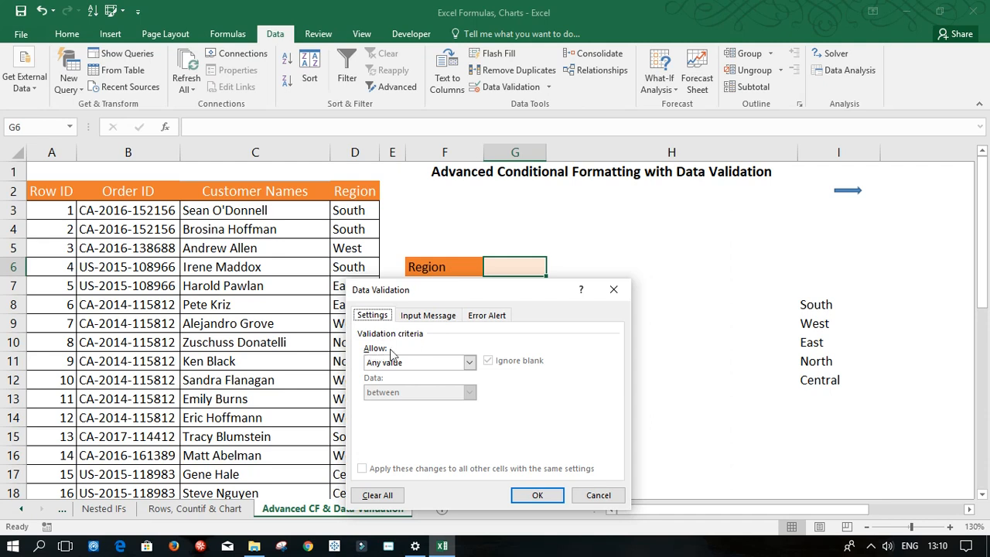
pyautogui.click(469, 362)
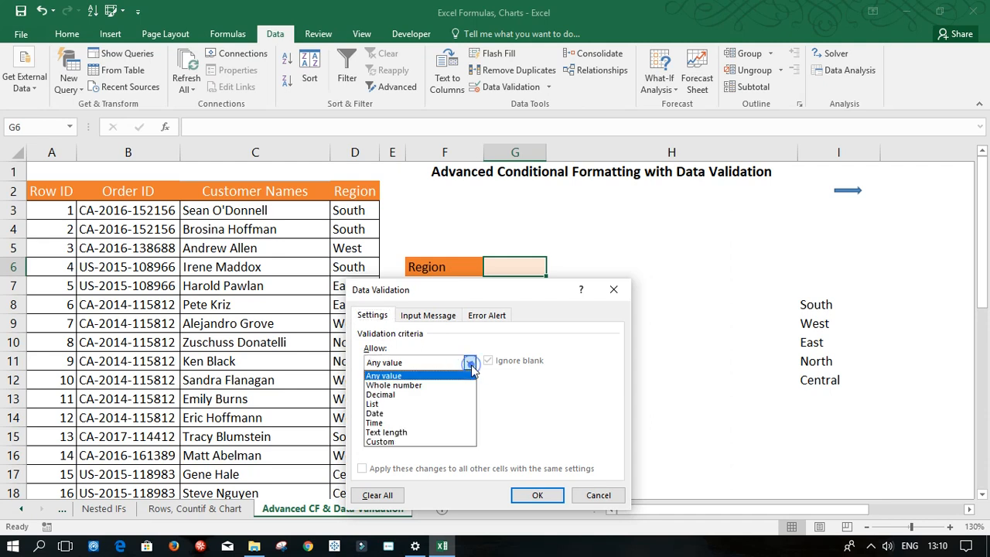
pyautogui.click(372, 404)
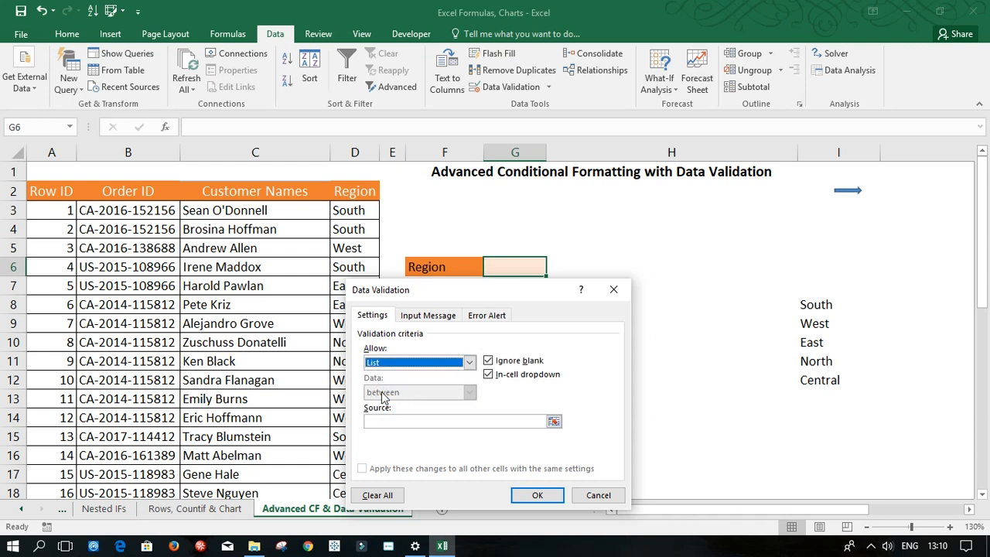
pyautogui.click(456, 421)
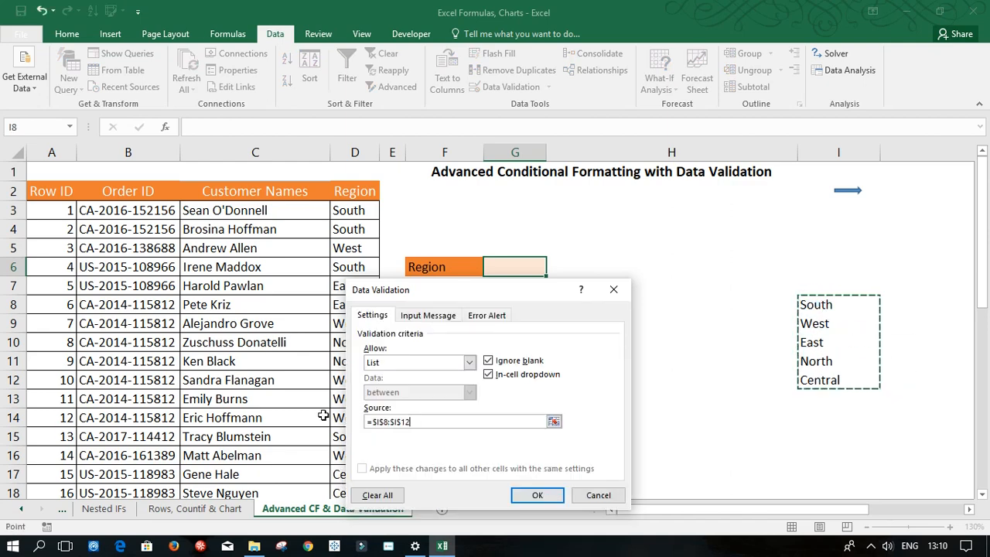
pyautogui.click(537, 495)
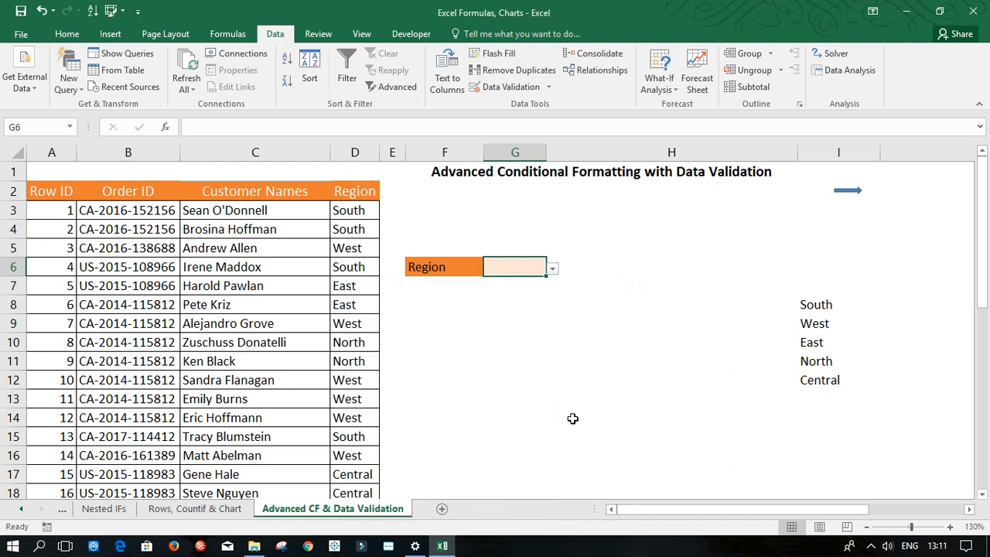
pyautogui.moveTo(556, 342)
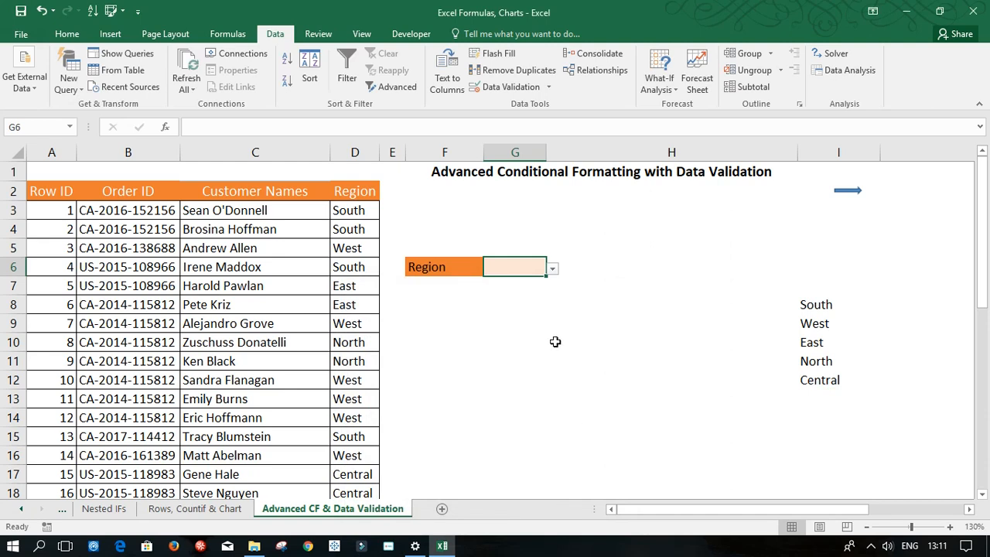
pyautogui.moveTo(555, 276)
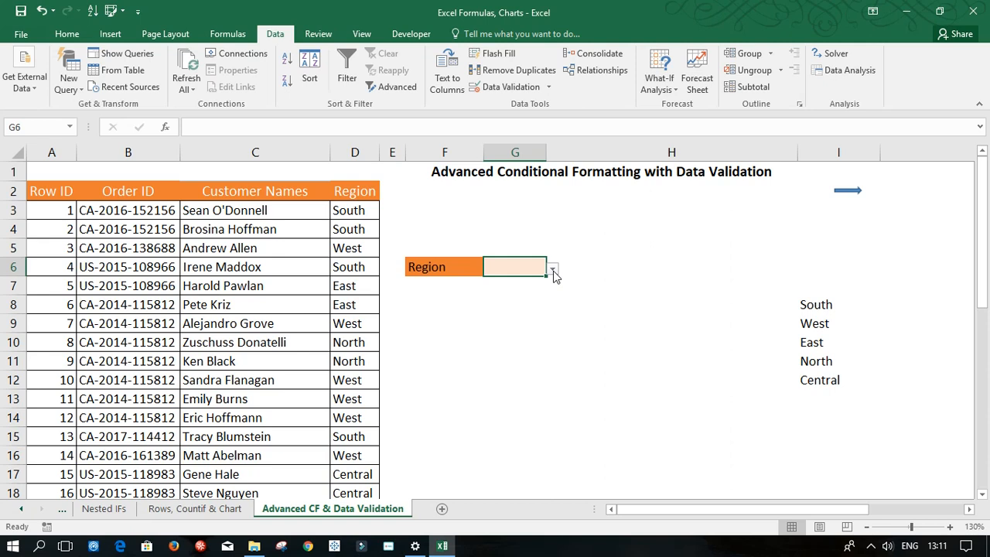
# Open G6's dropdown listing South, West, East, North and Central.
pyautogui.click(552, 268)
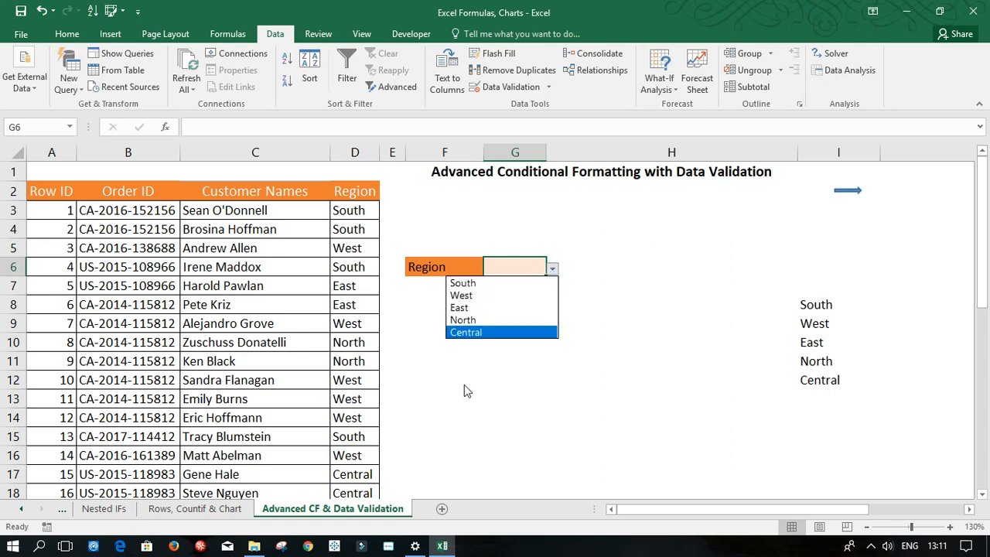
pyautogui.moveTo(463, 282)
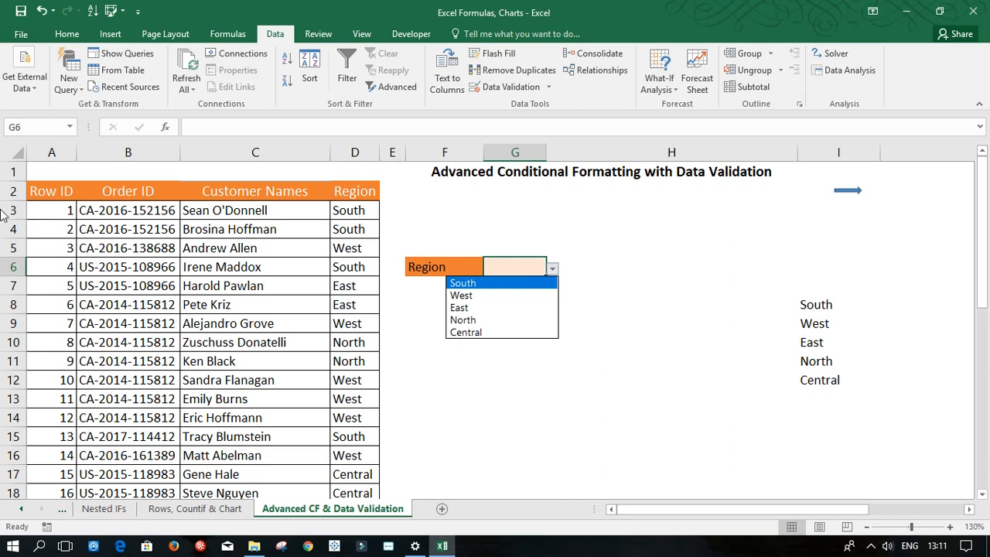
pyautogui.moveTo(476, 280)
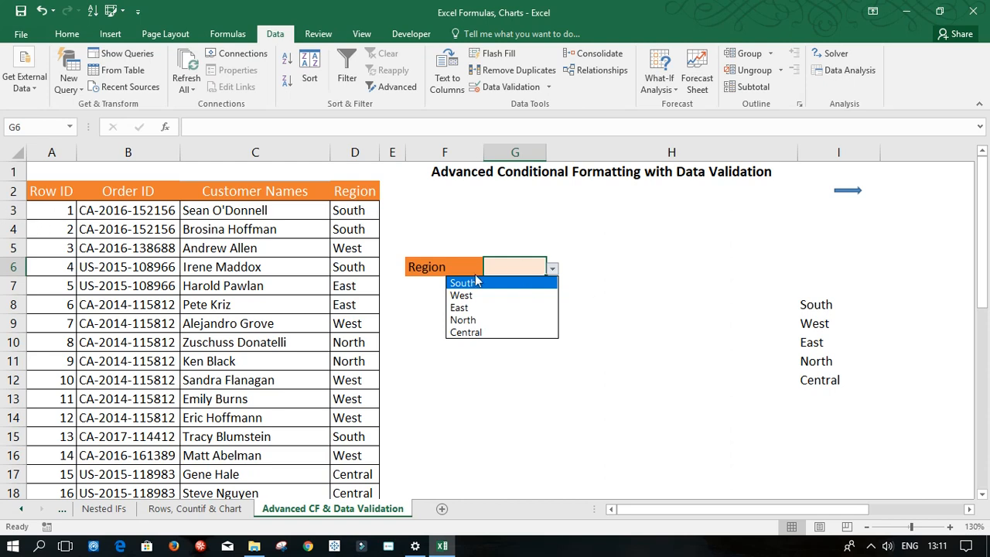
# Pick South in G6 and scroll to check the bold peach South rows.
pyautogui.click(462, 283)
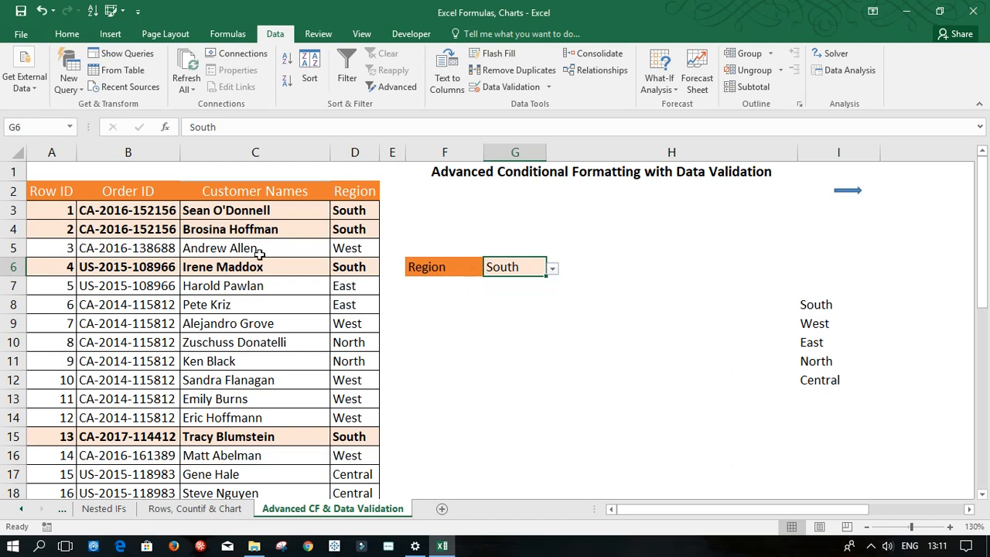
pyautogui.moveTo(189, 224)
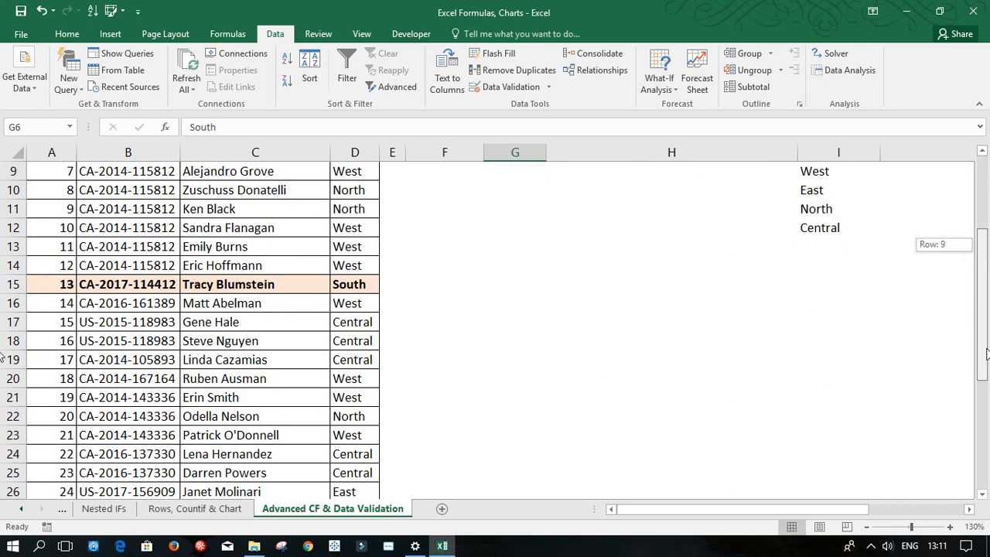
pyautogui.scroll(-3)
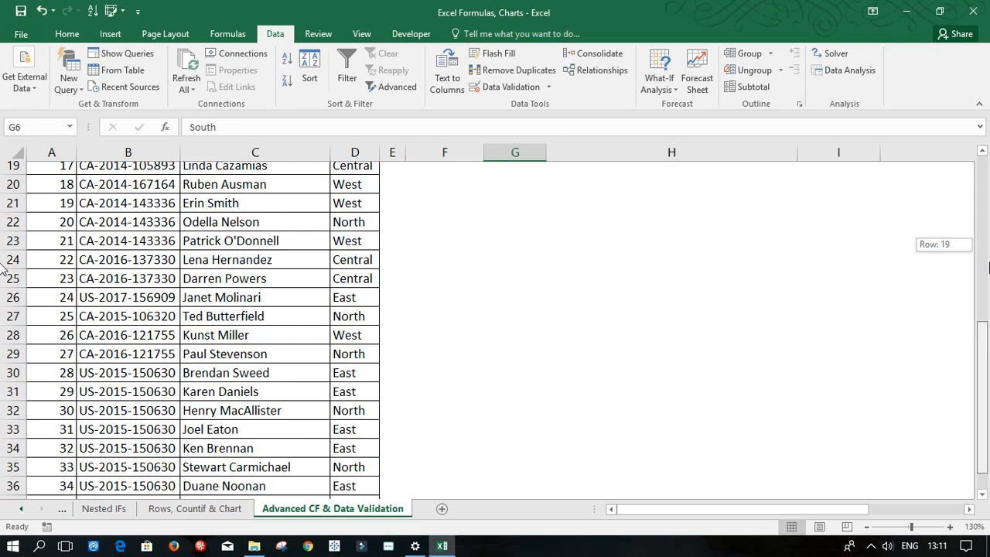
pyautogui.scroll(3)
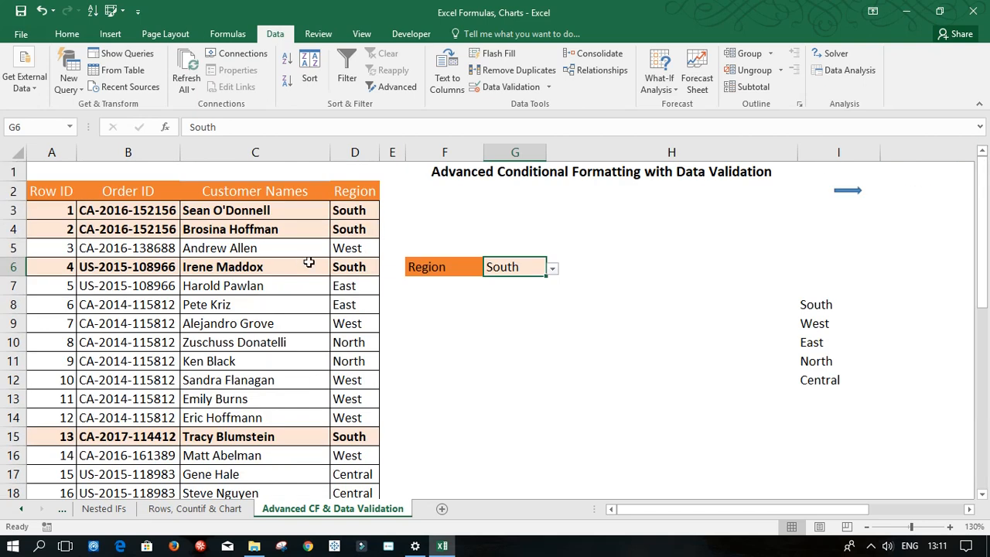
pyautogui.moveTo(559, 268)
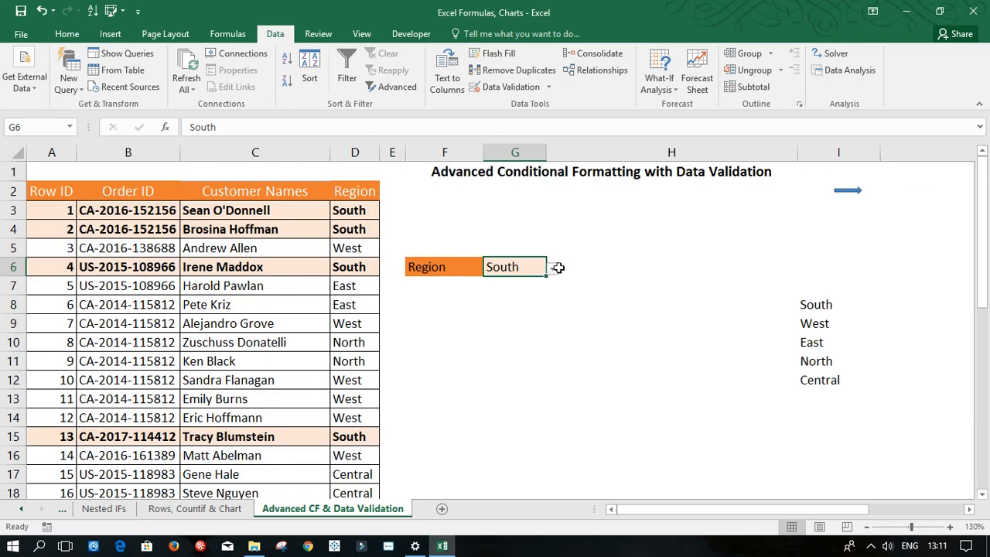
# Switch G6 to West, then East, scrolling to check the re-highlighted rows.
pyautogui.click(551, 267)
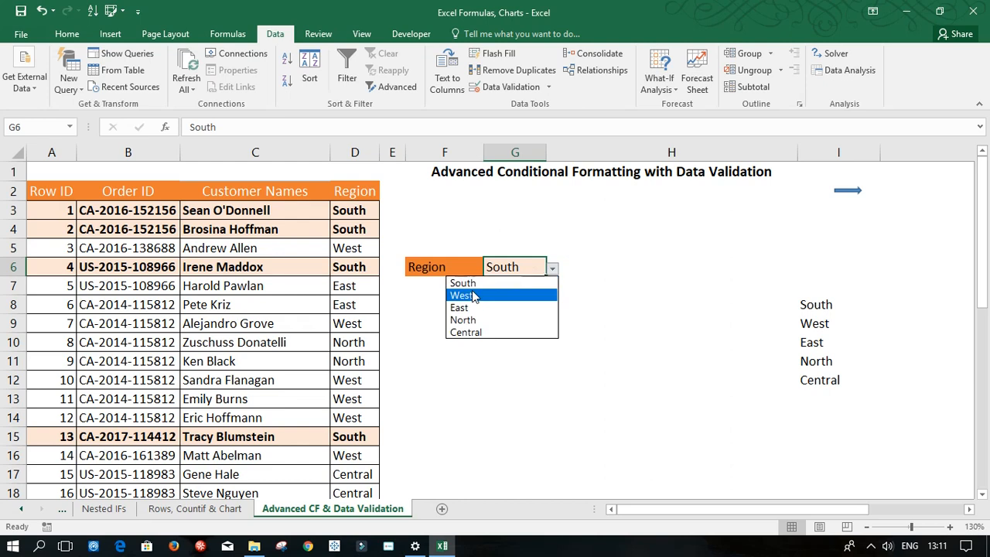
pyautogui.click(462, 296)
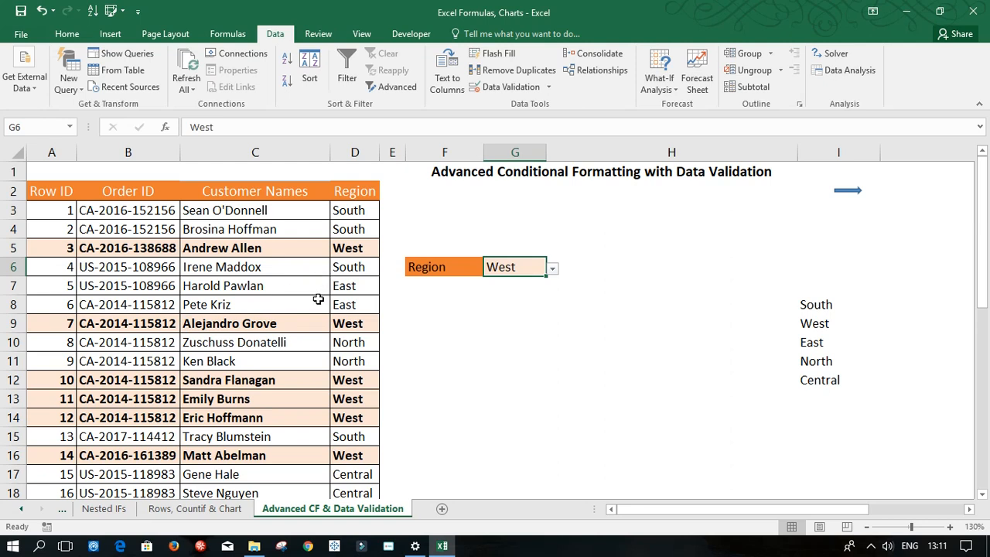
pyautogui.moveTo(554, 275)
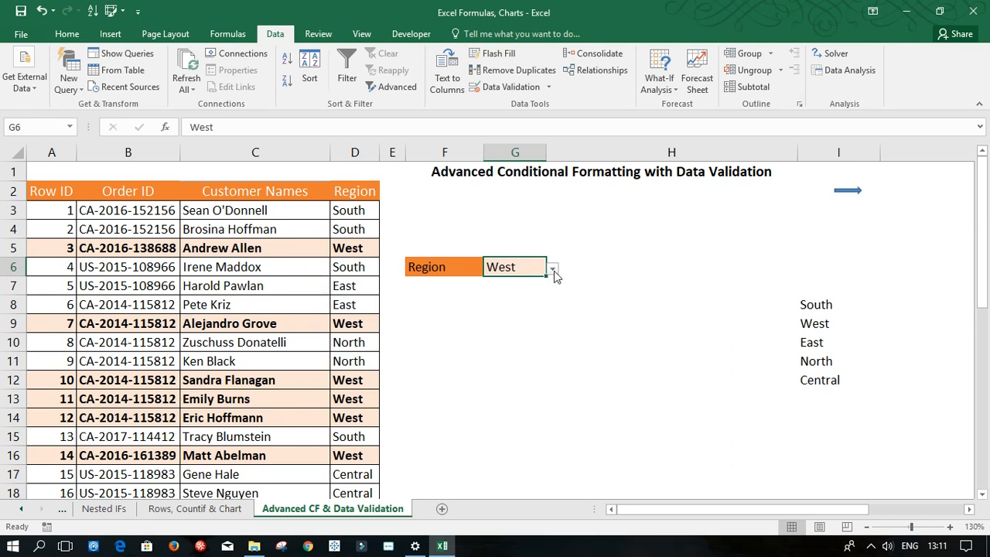
pyautogui.click(552, 267)
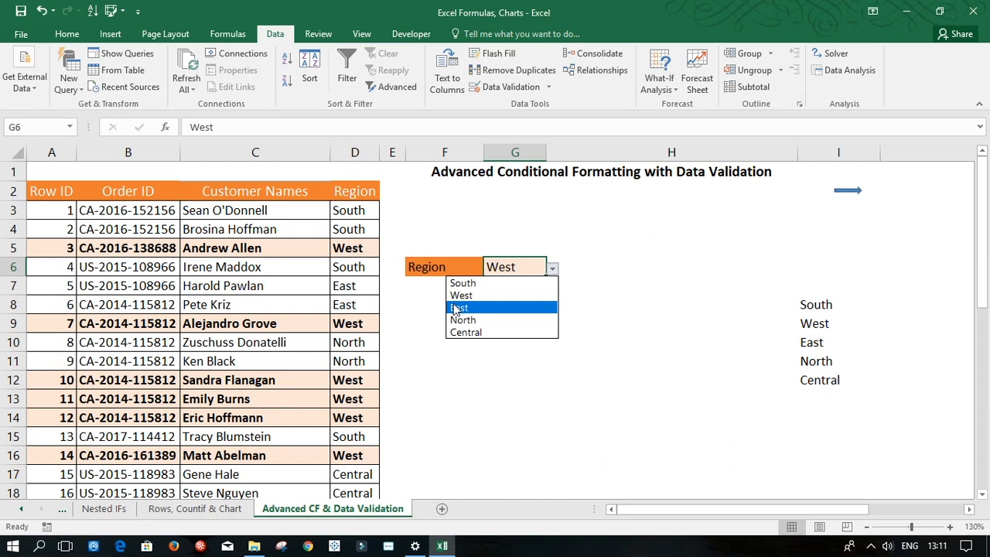
pyautogui.click(460, 307)
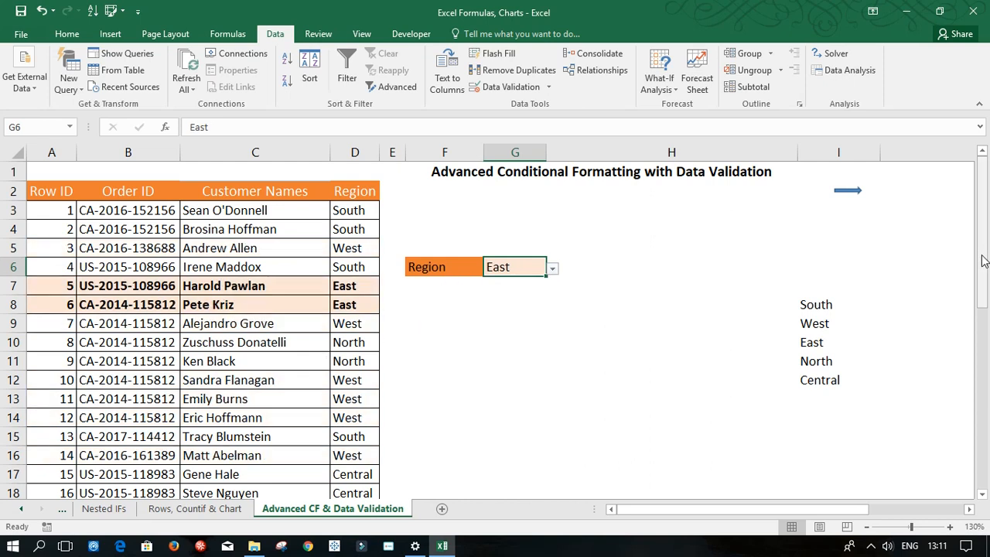
pyautogui.scroll(-3)
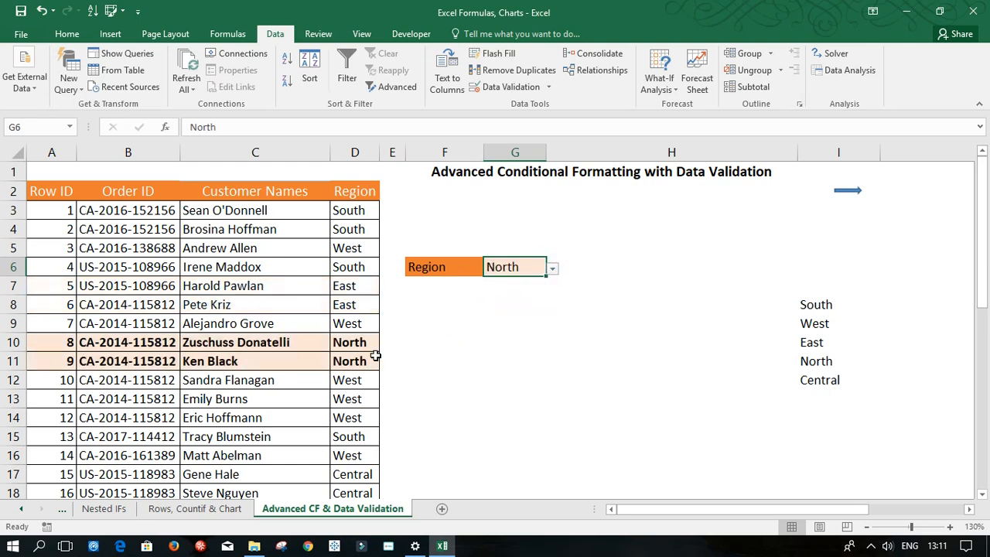
pyautogui.scroll(-3)
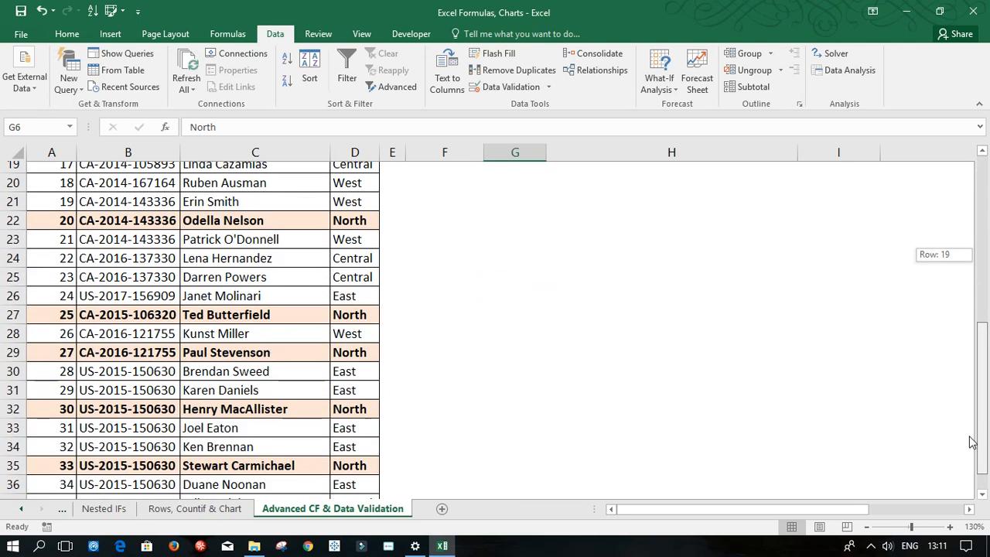
pyautogui.scroll(3)
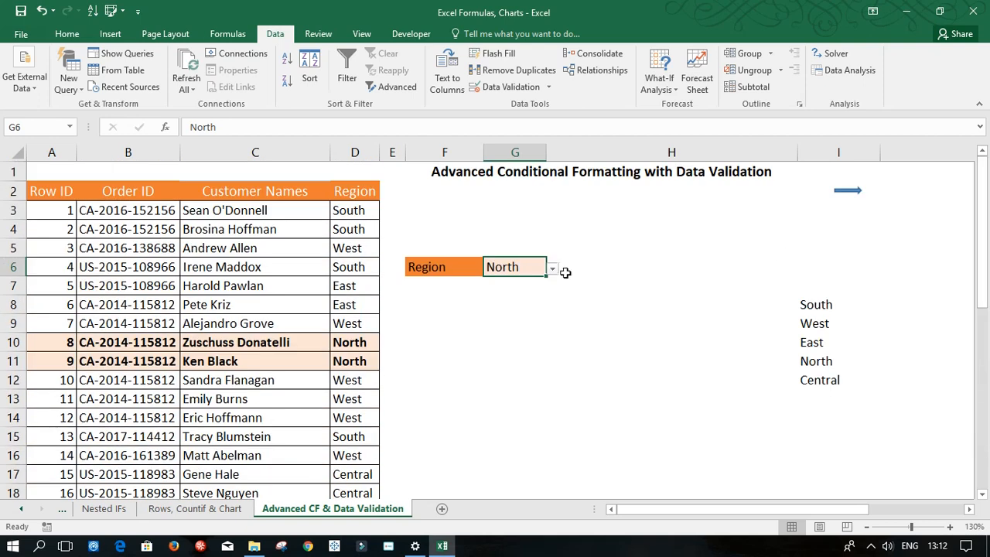
# Open the G6 region dropdown to choose Central.
pyautogui.click(552, 267)
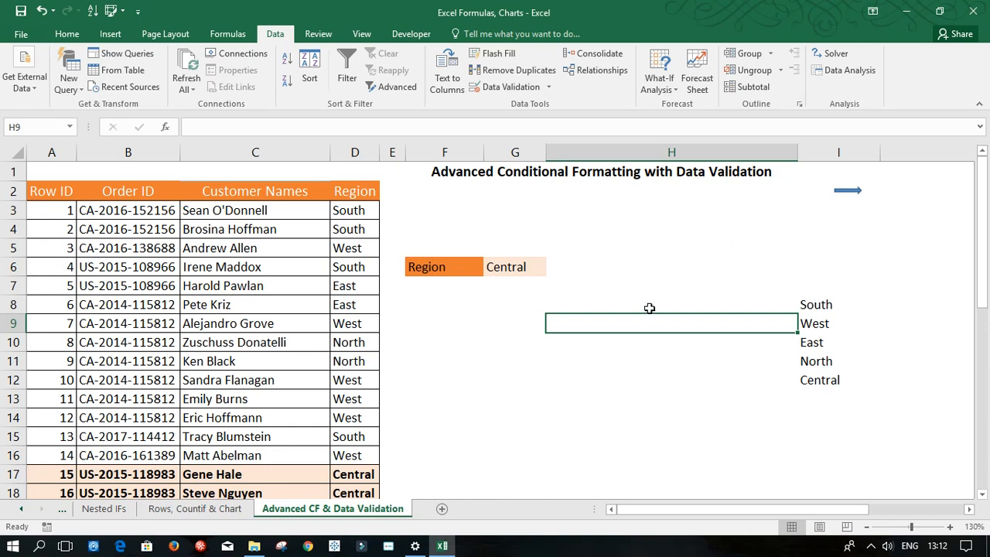
pyautogui.moveTo(823, 418)
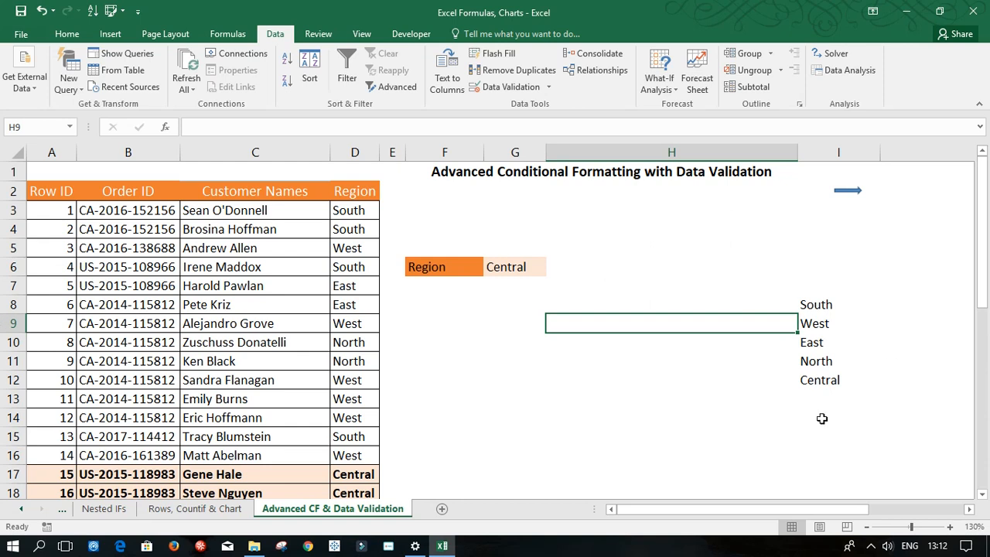